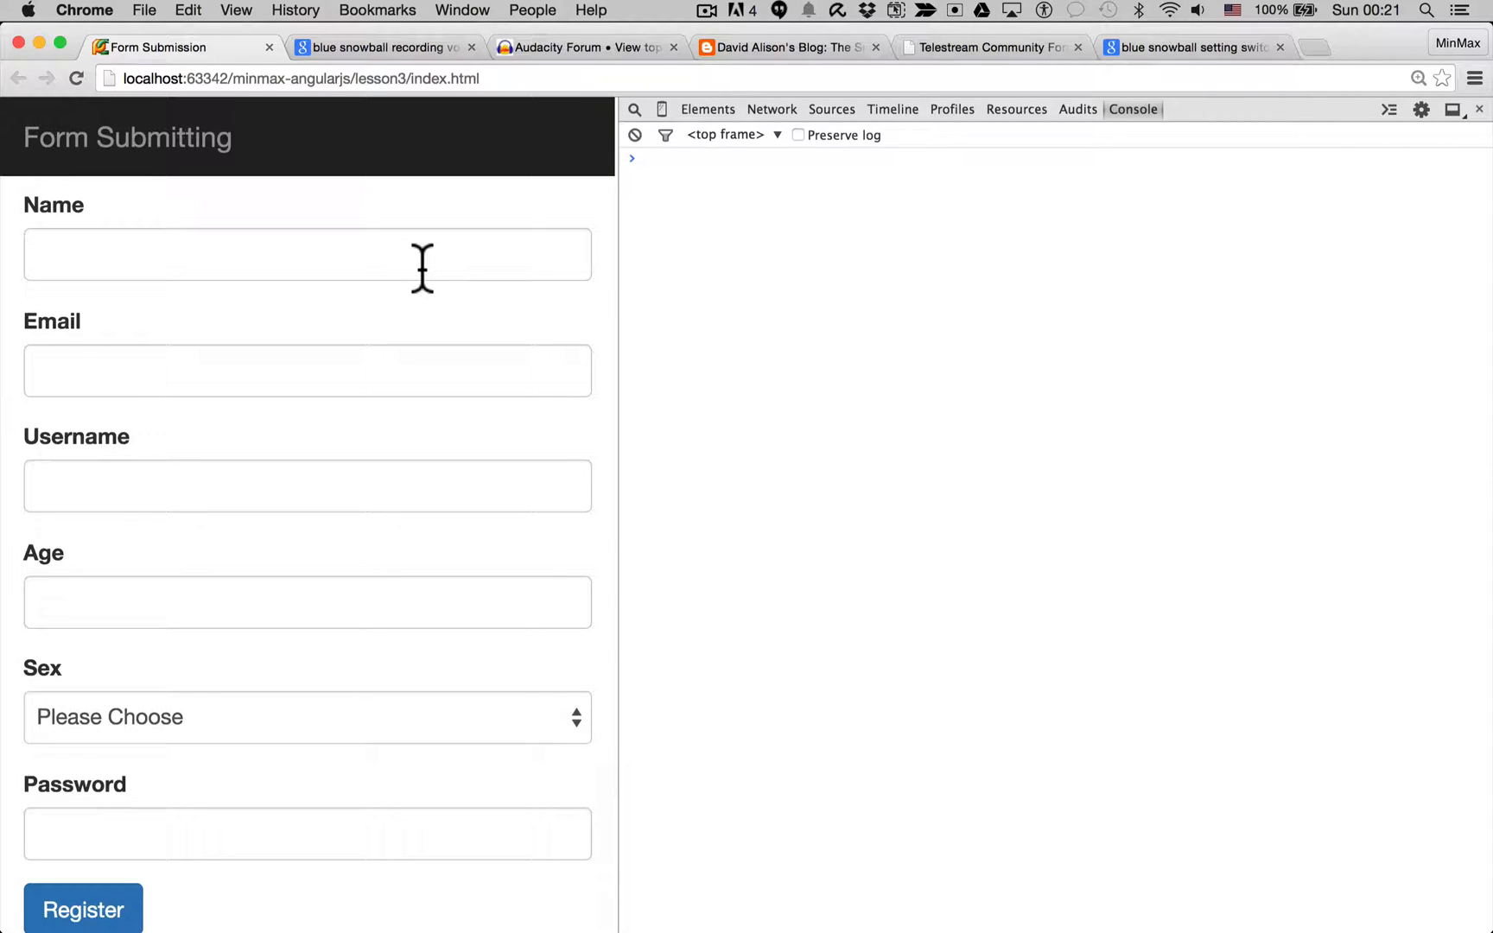
Look over the Name, Username and remaining fields of the lesson3 form markup
{"action": "left_click", "coordinate": [306, 254]}
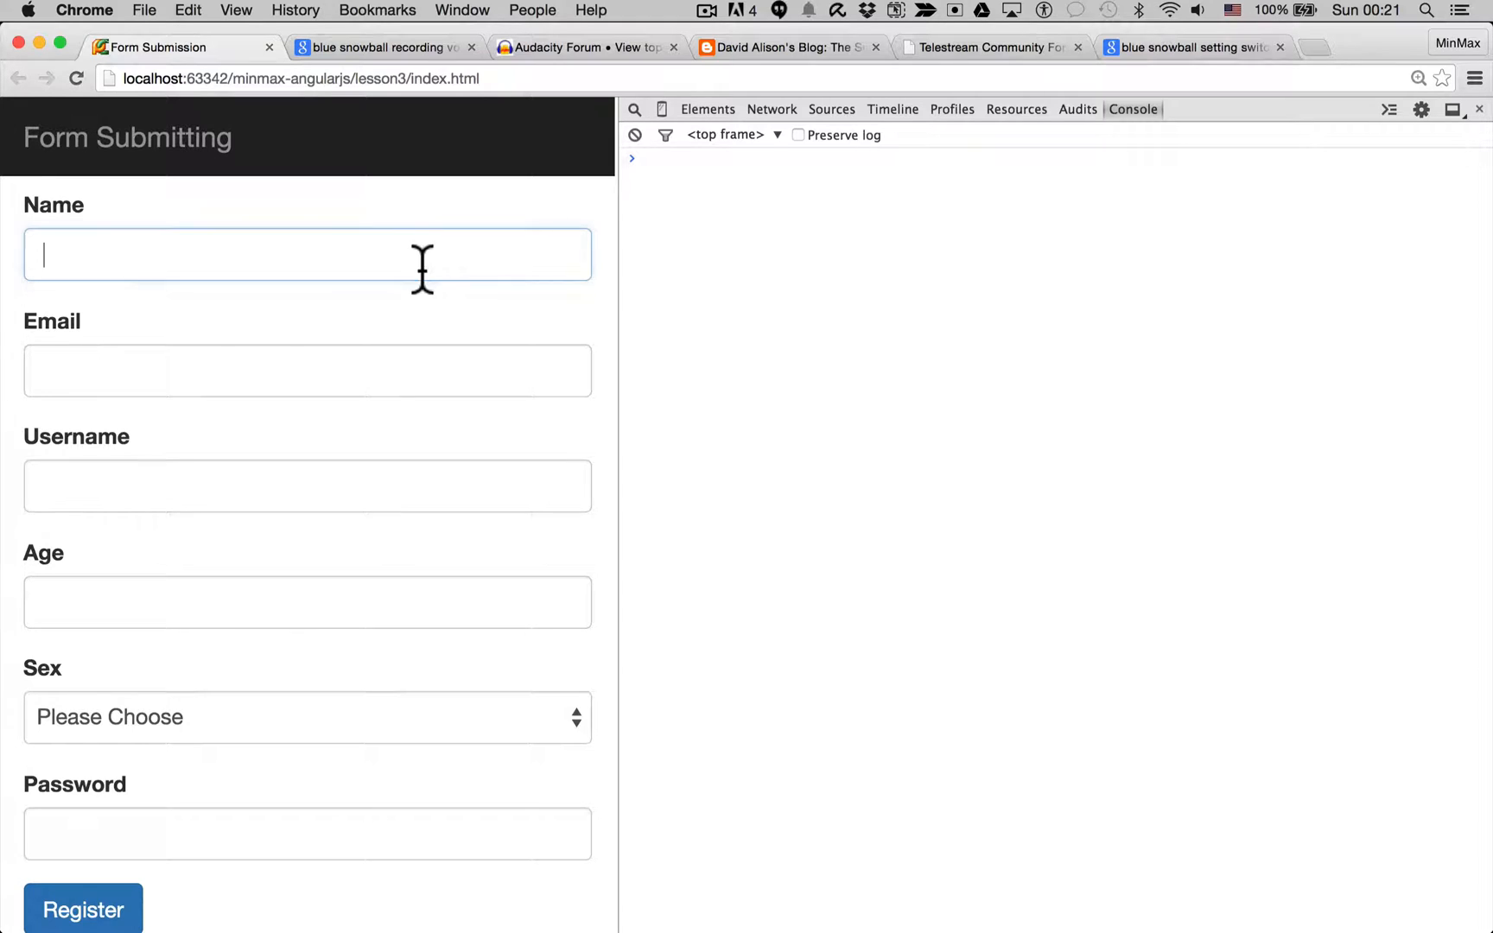
{"action": "left_click", "coordinate": [306, 486]}
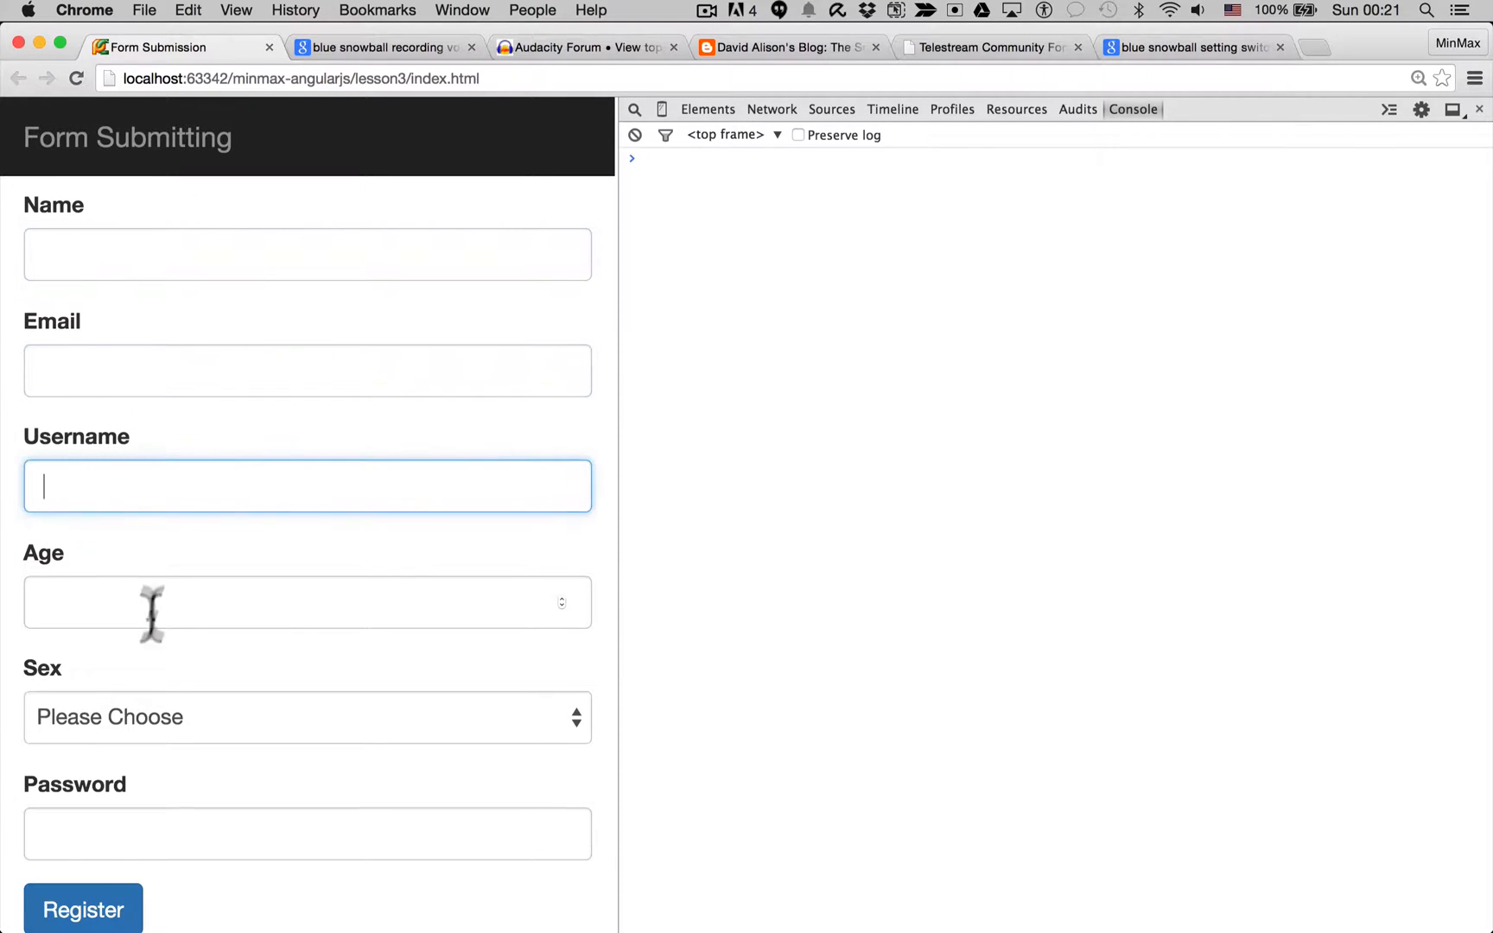
{"action": "left_click", "coordinate": [306, 716]}
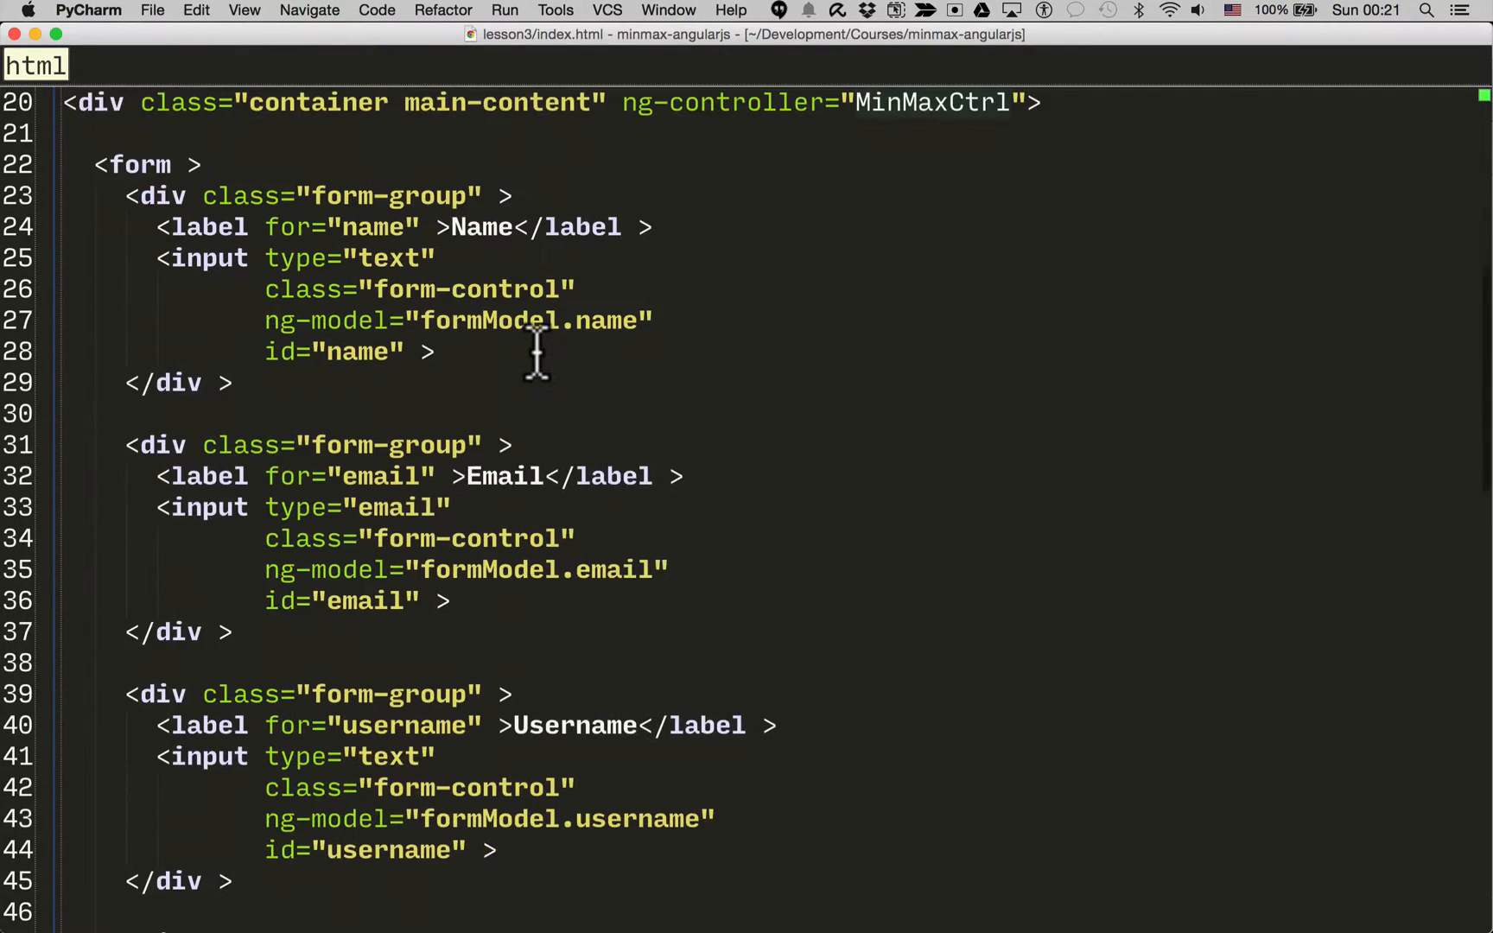
{"action": "scroll", "scroll_direction": "down", "scroll_amount": 3}
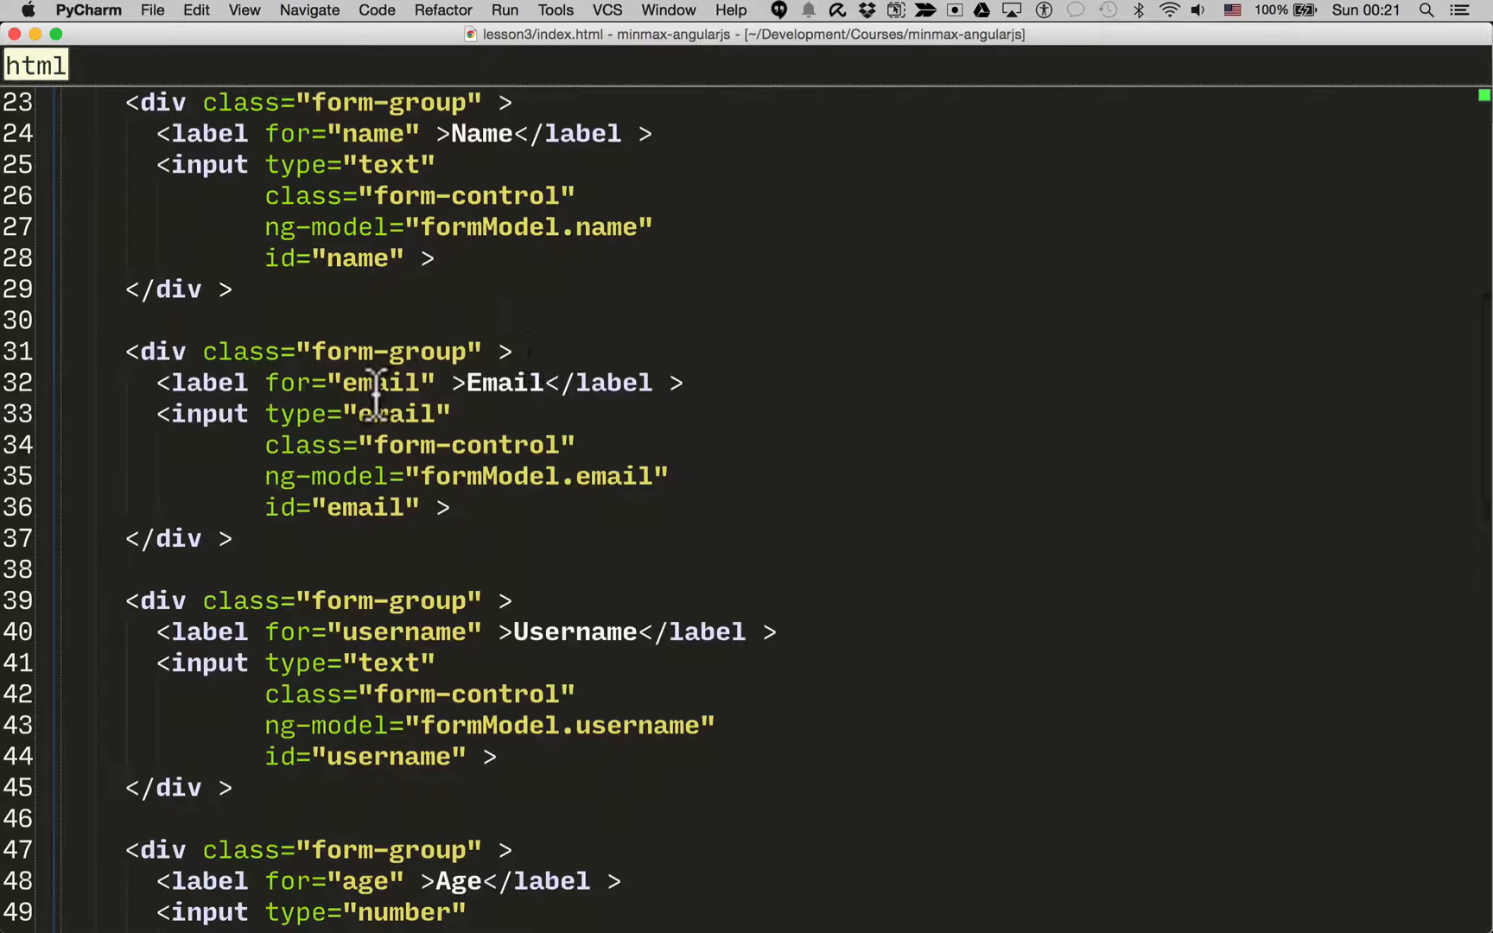
{"action": "scroll", "scroll_direction": "down", "scroll_amount": 3}
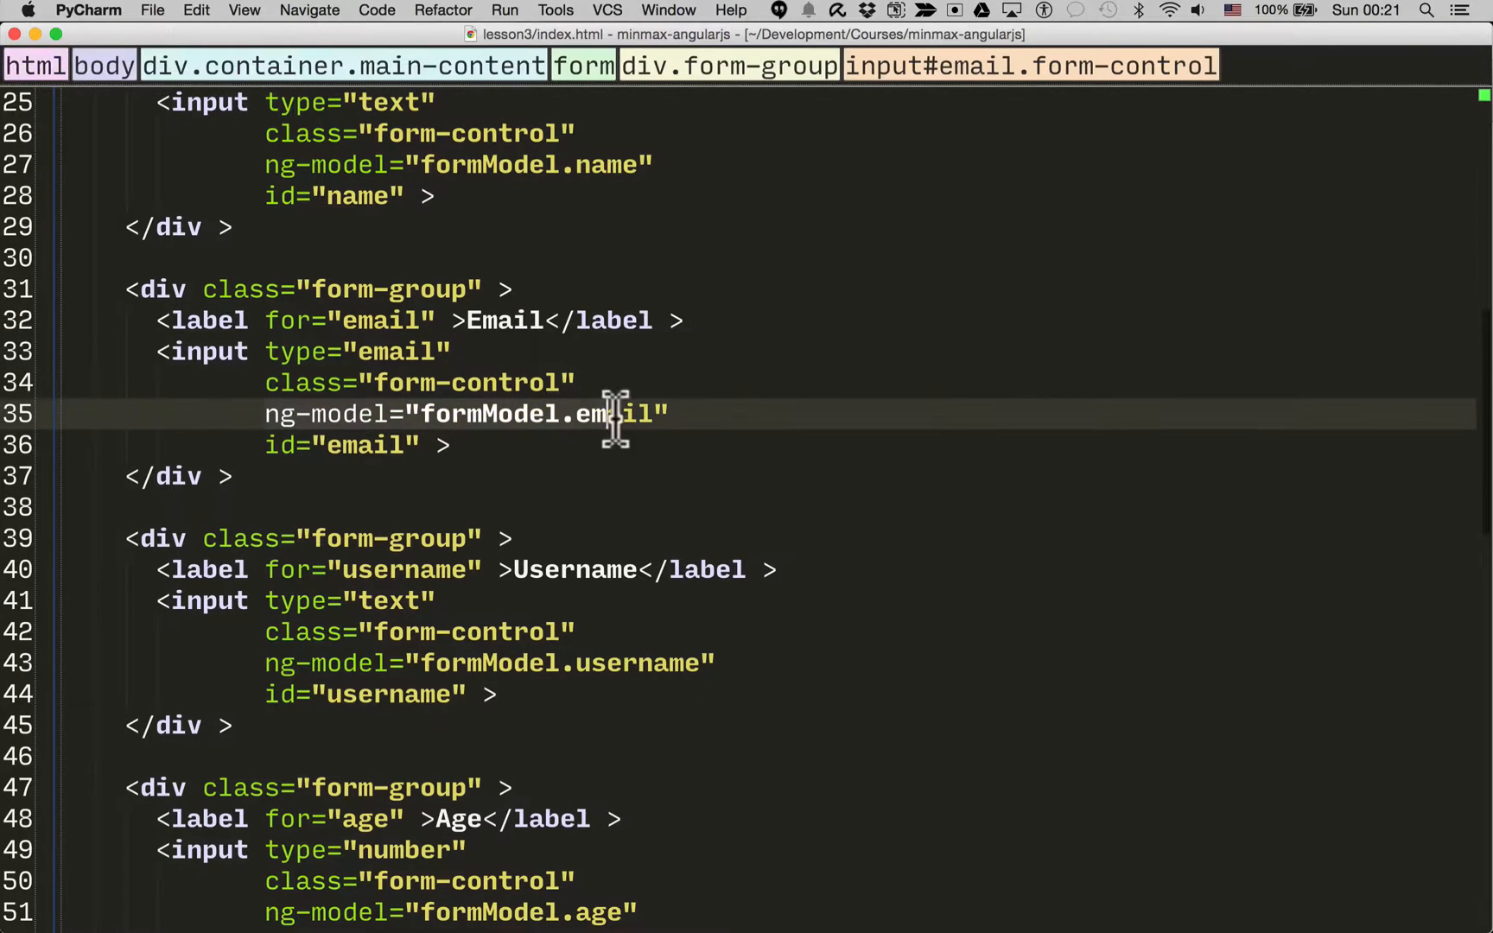
Review the Register button, formModel readout and script includes, then bring up recent files
{"action": "scroll", "scroll_direction": "down", "scroll_amount": 3}
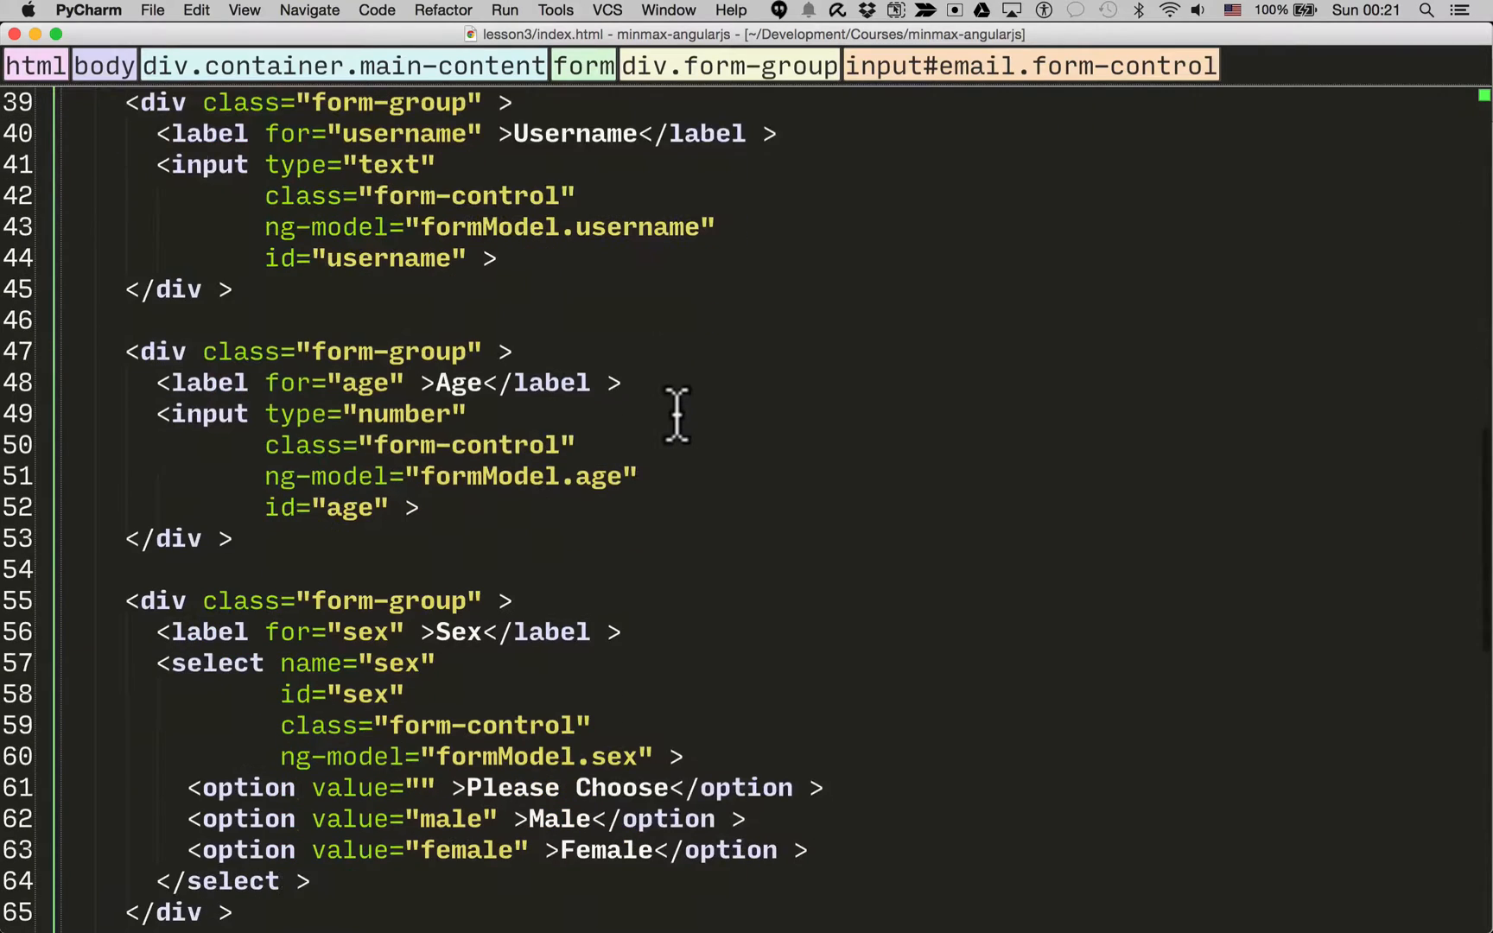
{"action": "scroll", "scroll_direction": "down", "scroll_amount": 3}
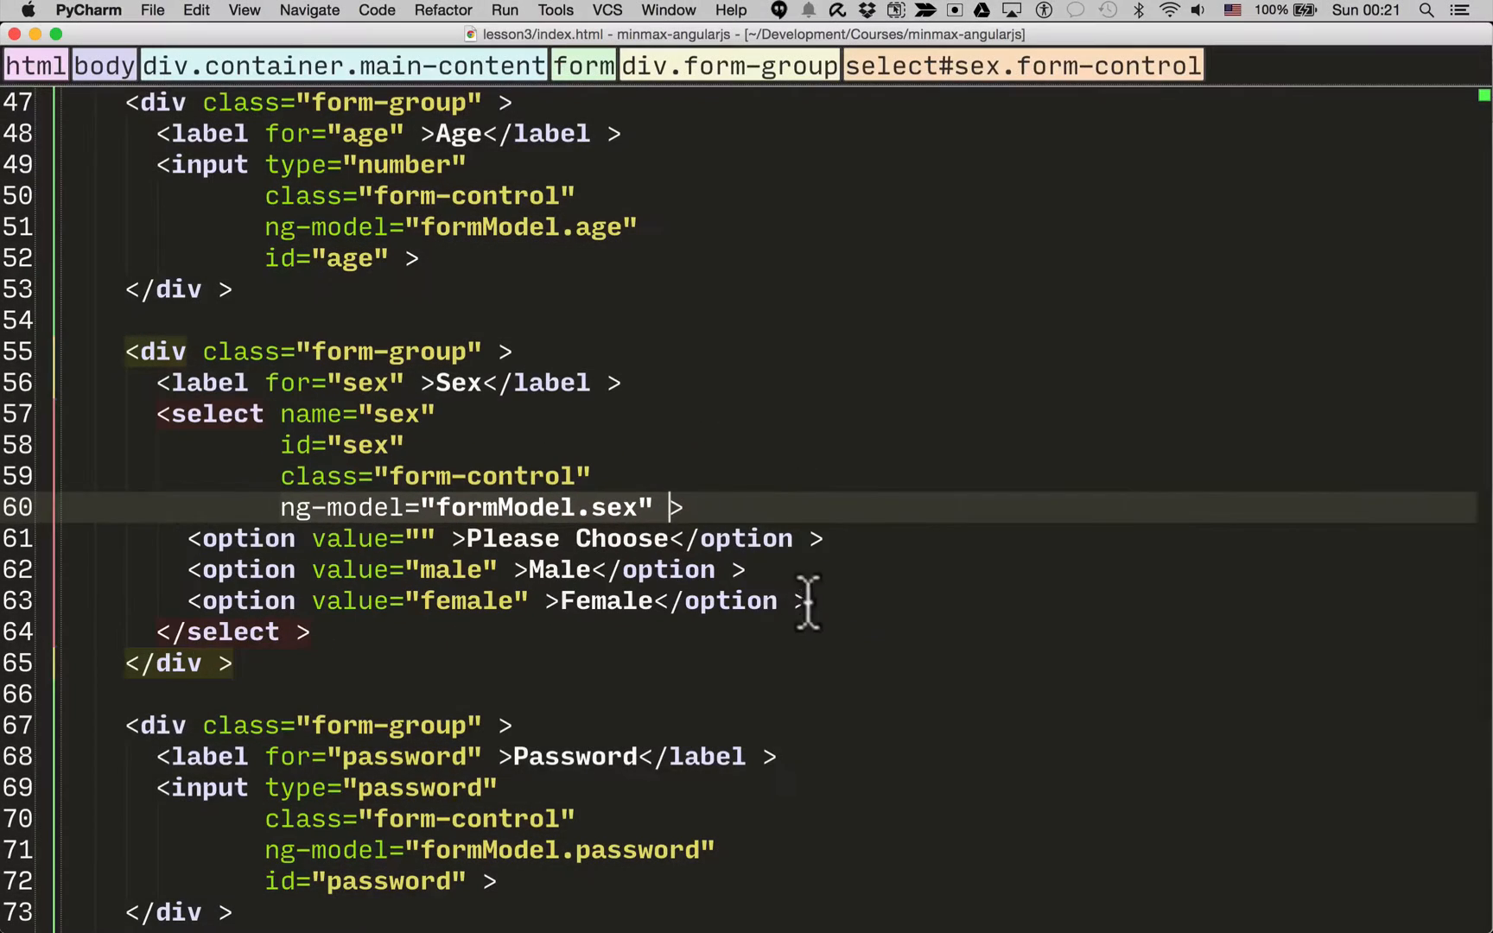
{"action": "scroll", "scroll_direction": "down", "scroll_amount": 3}
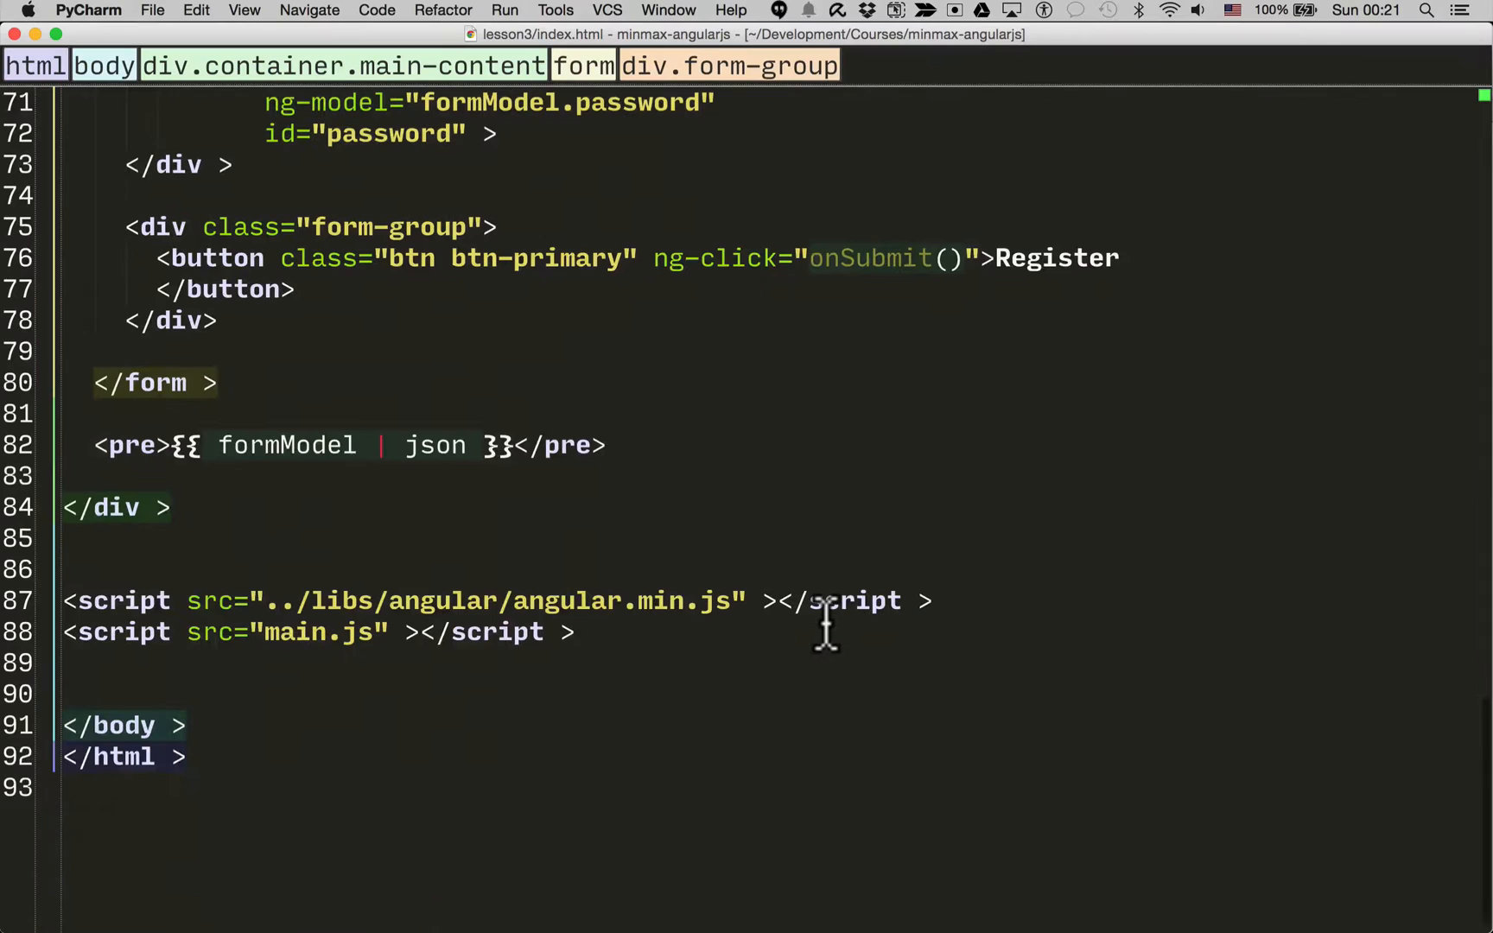
{"action": "key", "text": "ctrl+tab"}
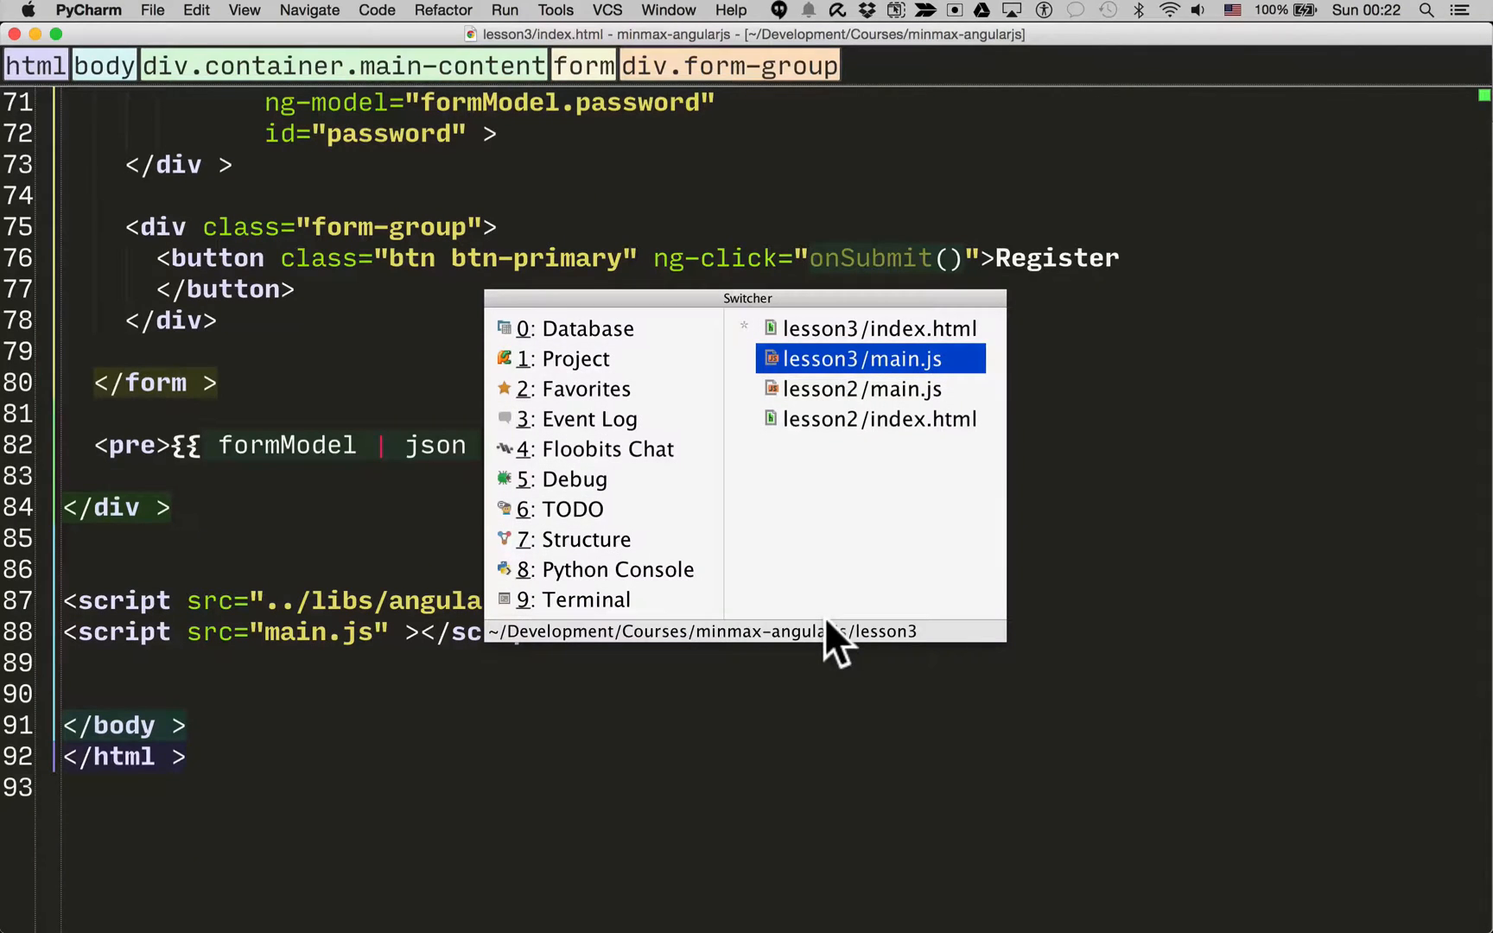
Switch to lesson3/main.js and inject $http into MinMaxCtrl alongside $scope
{"action": "left_click", "coordinate": [860, 359]}
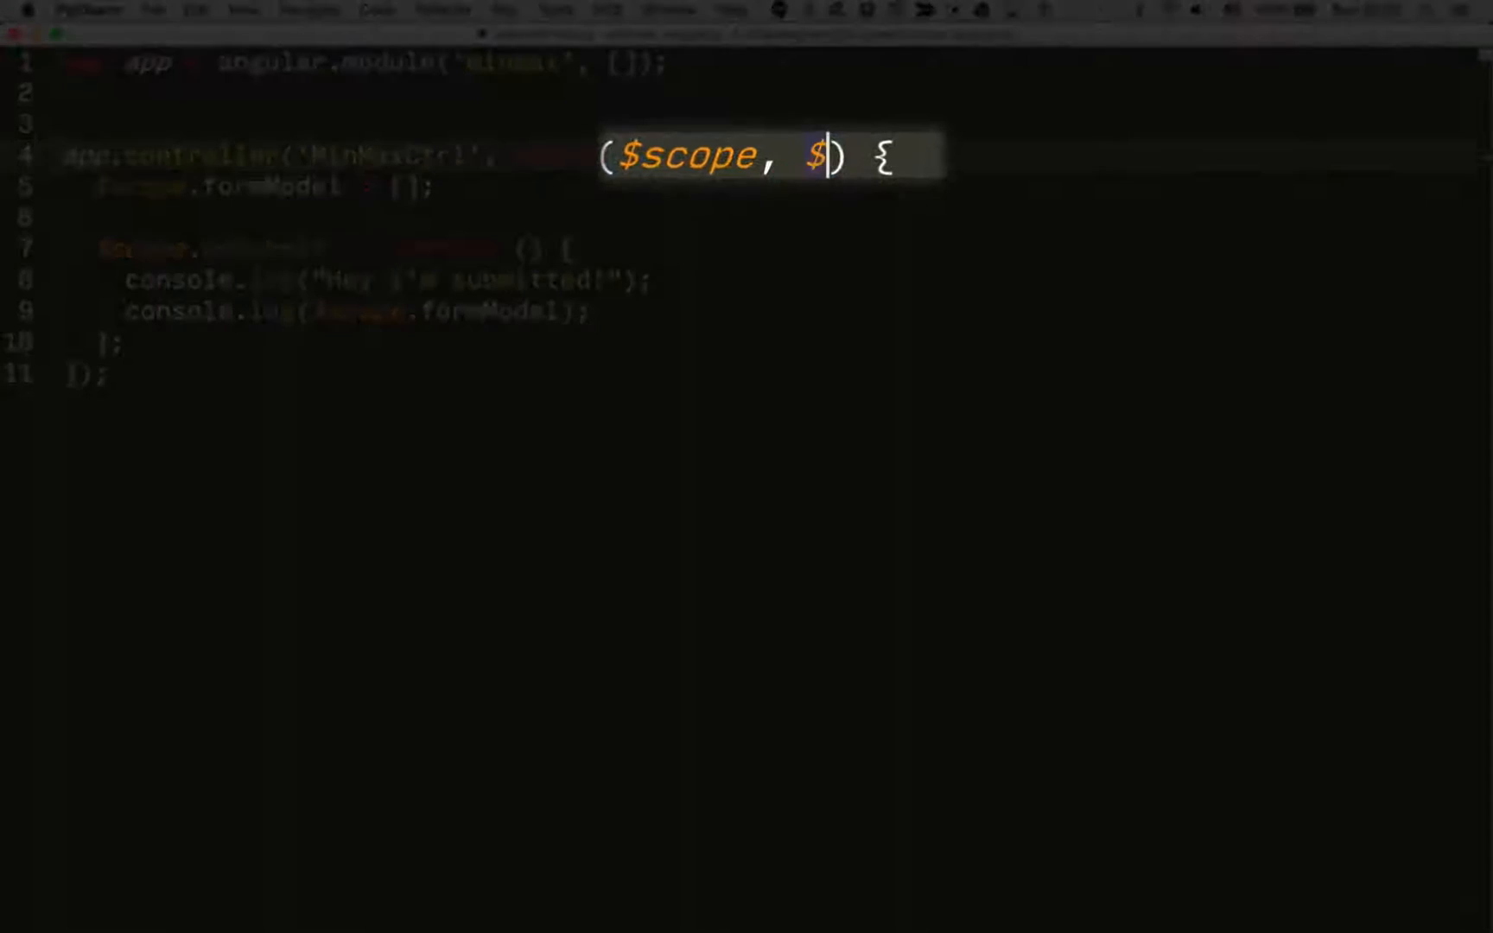
{"action": "type", "text": "http"}
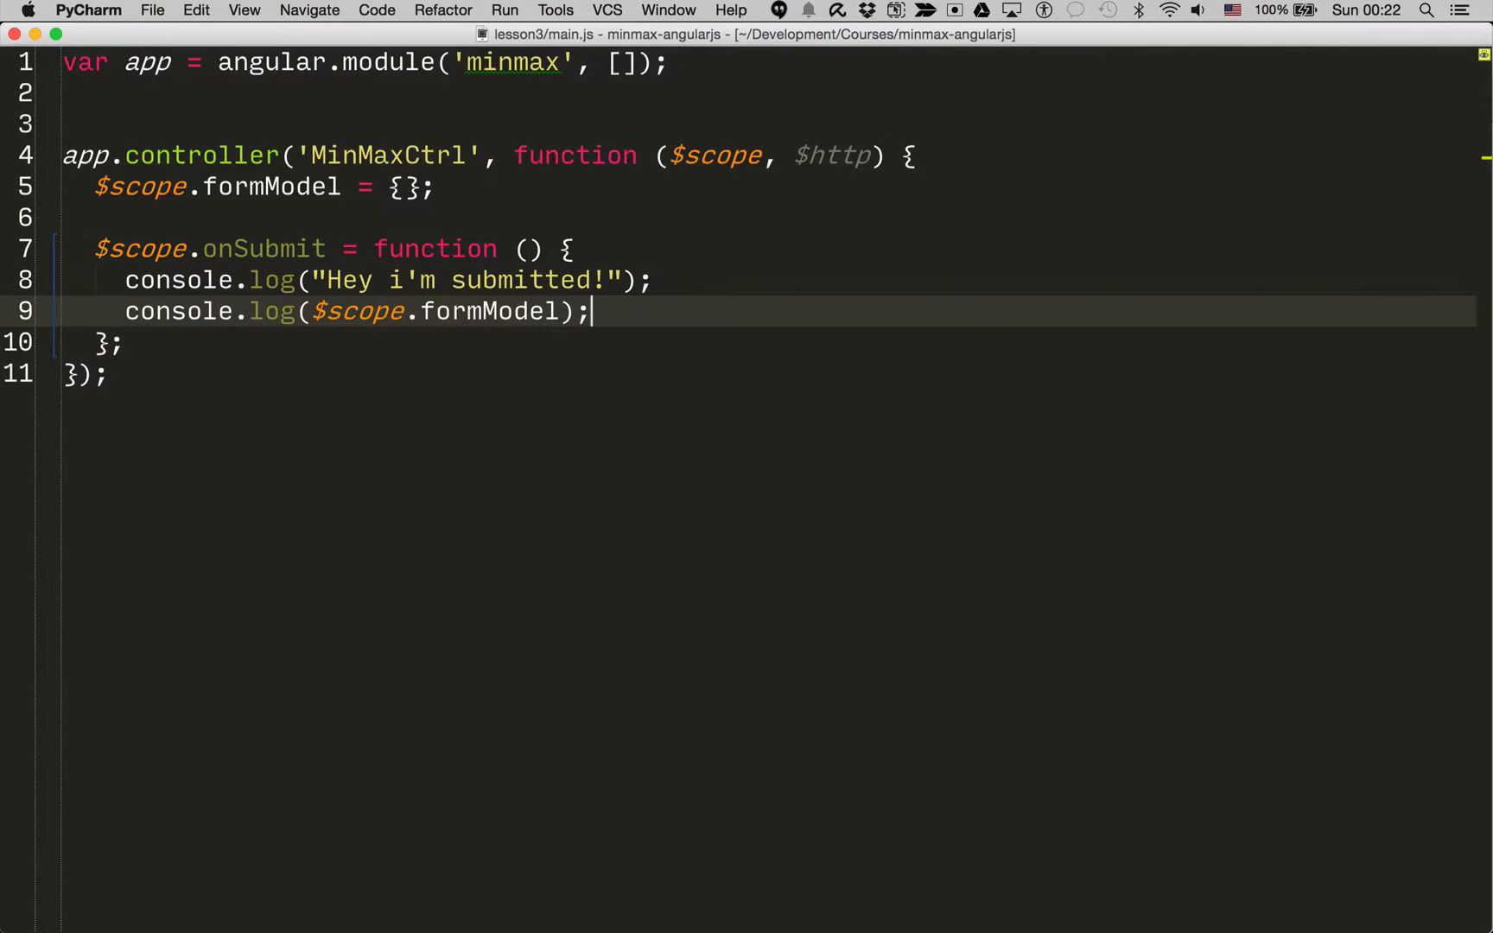
{"action": "type", "text": "$http"}
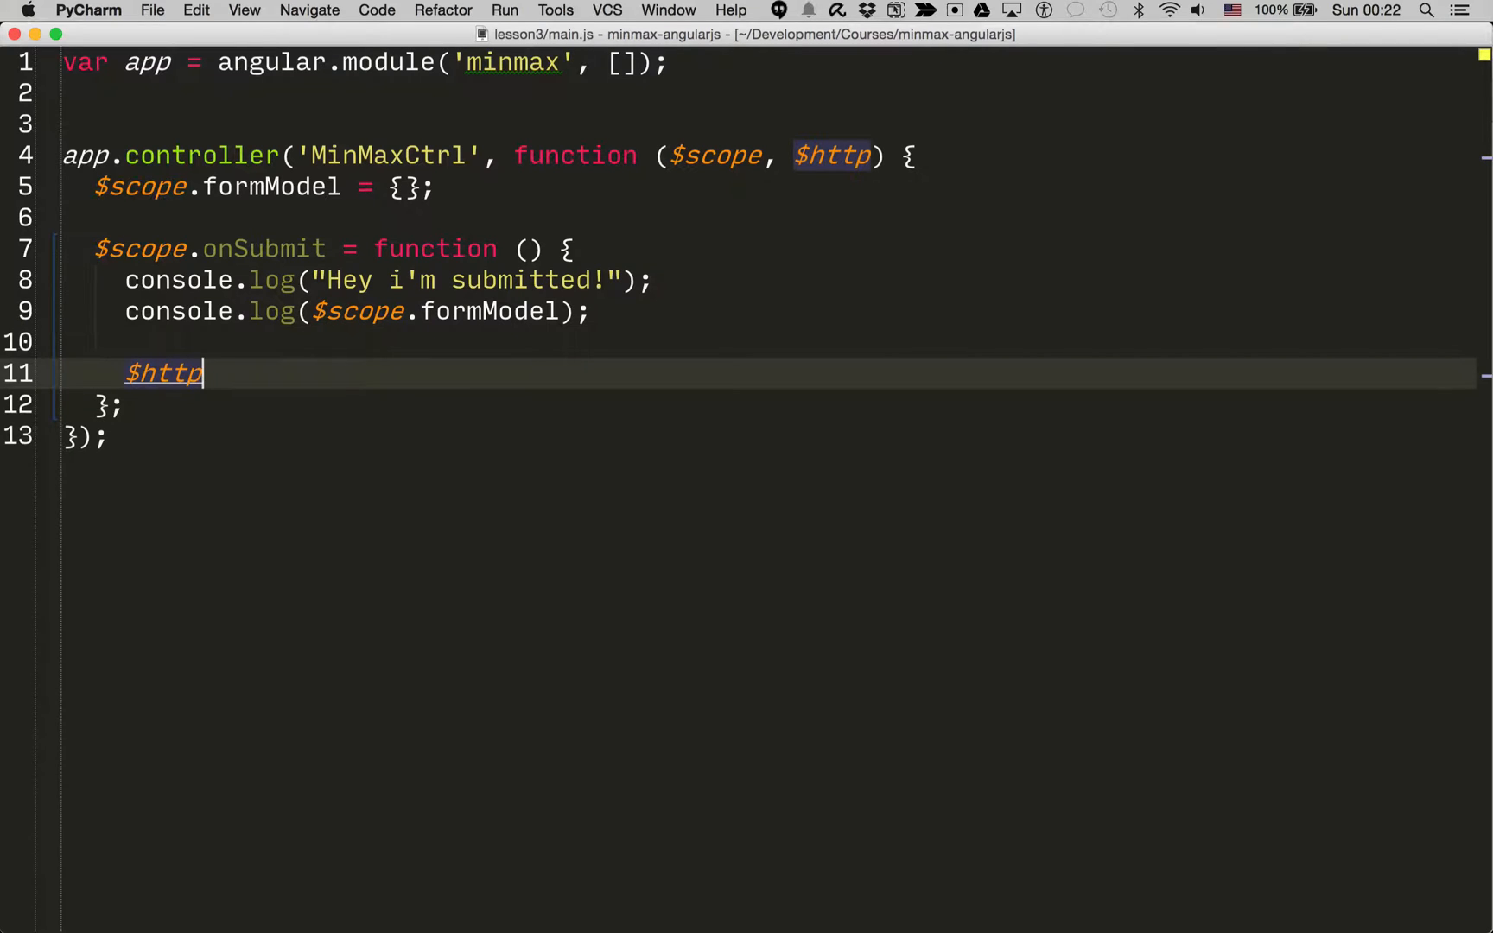
{"action": "type", "text": ".post()"}
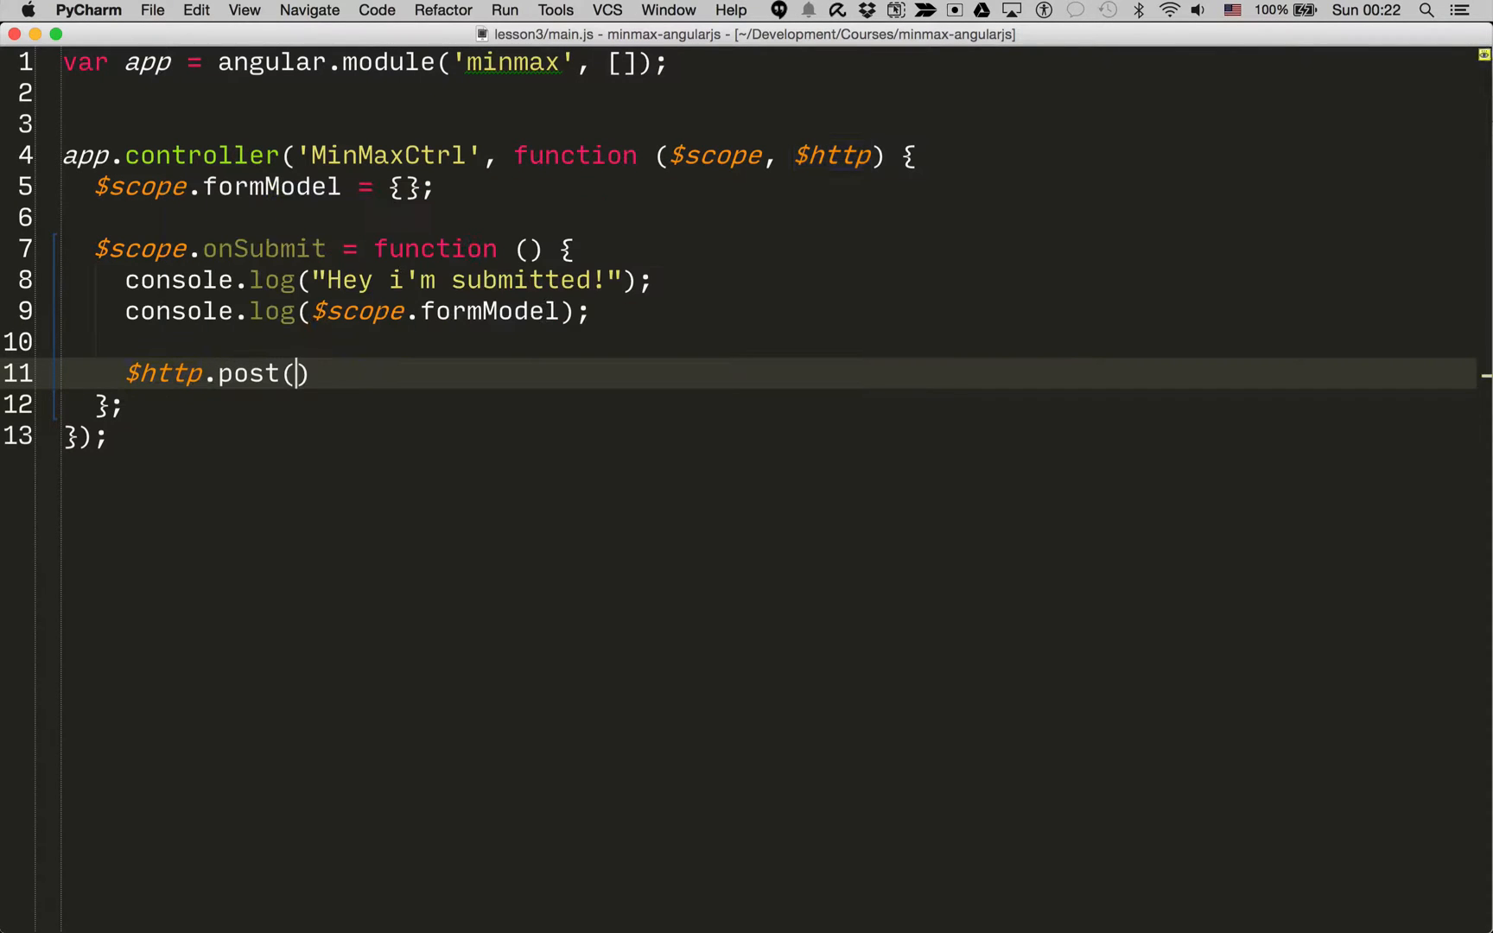
{"action": "type", "text": "''"}
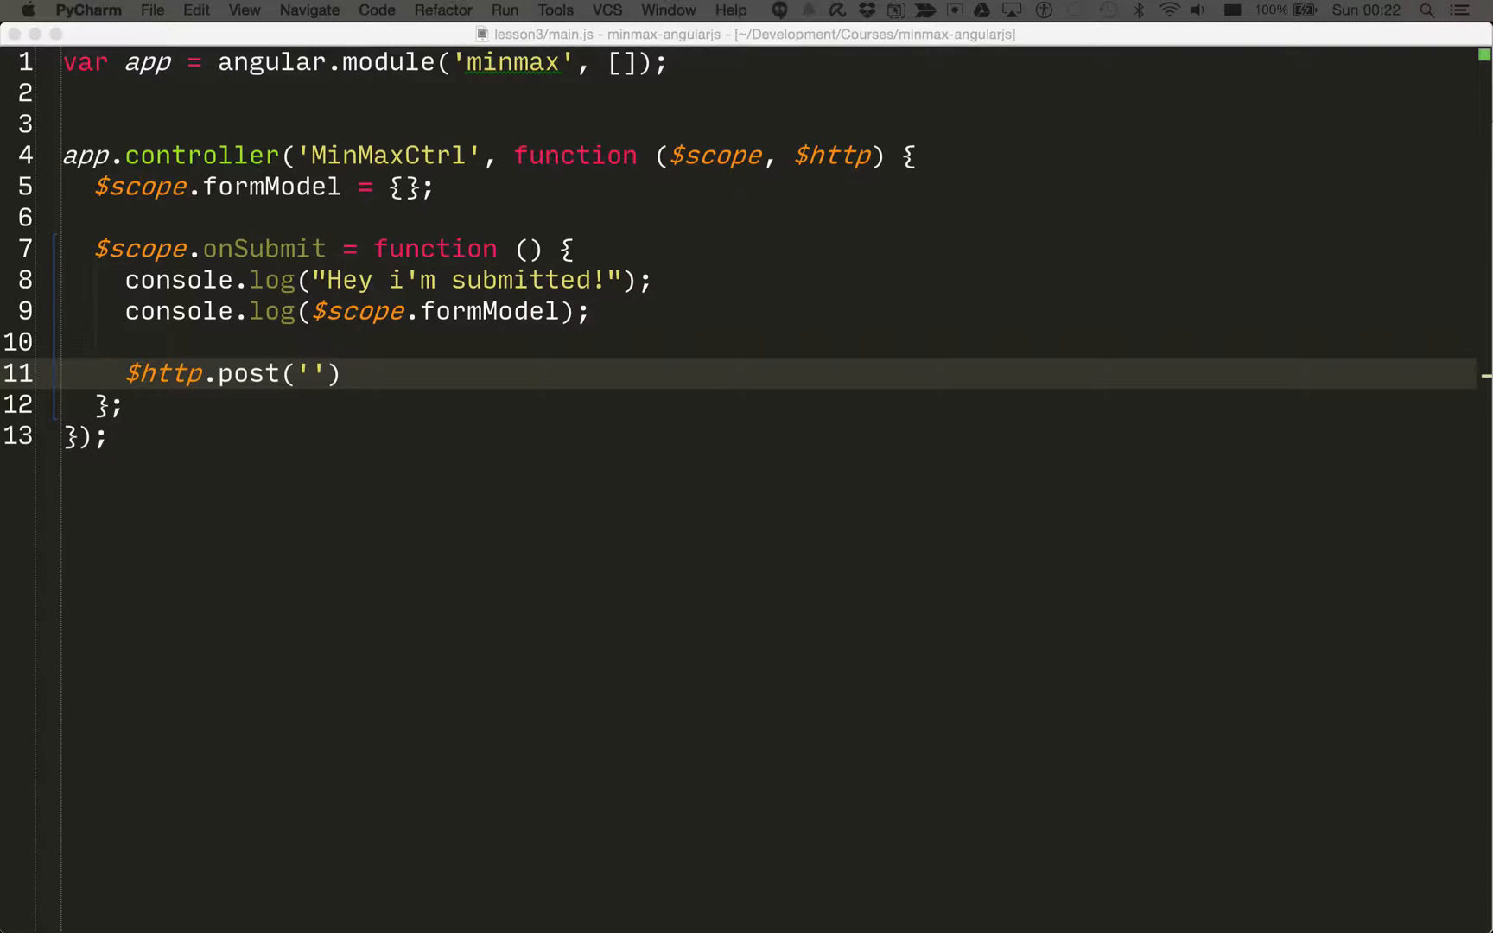
{"action": "left_click", "coordinate": [312, 373]}
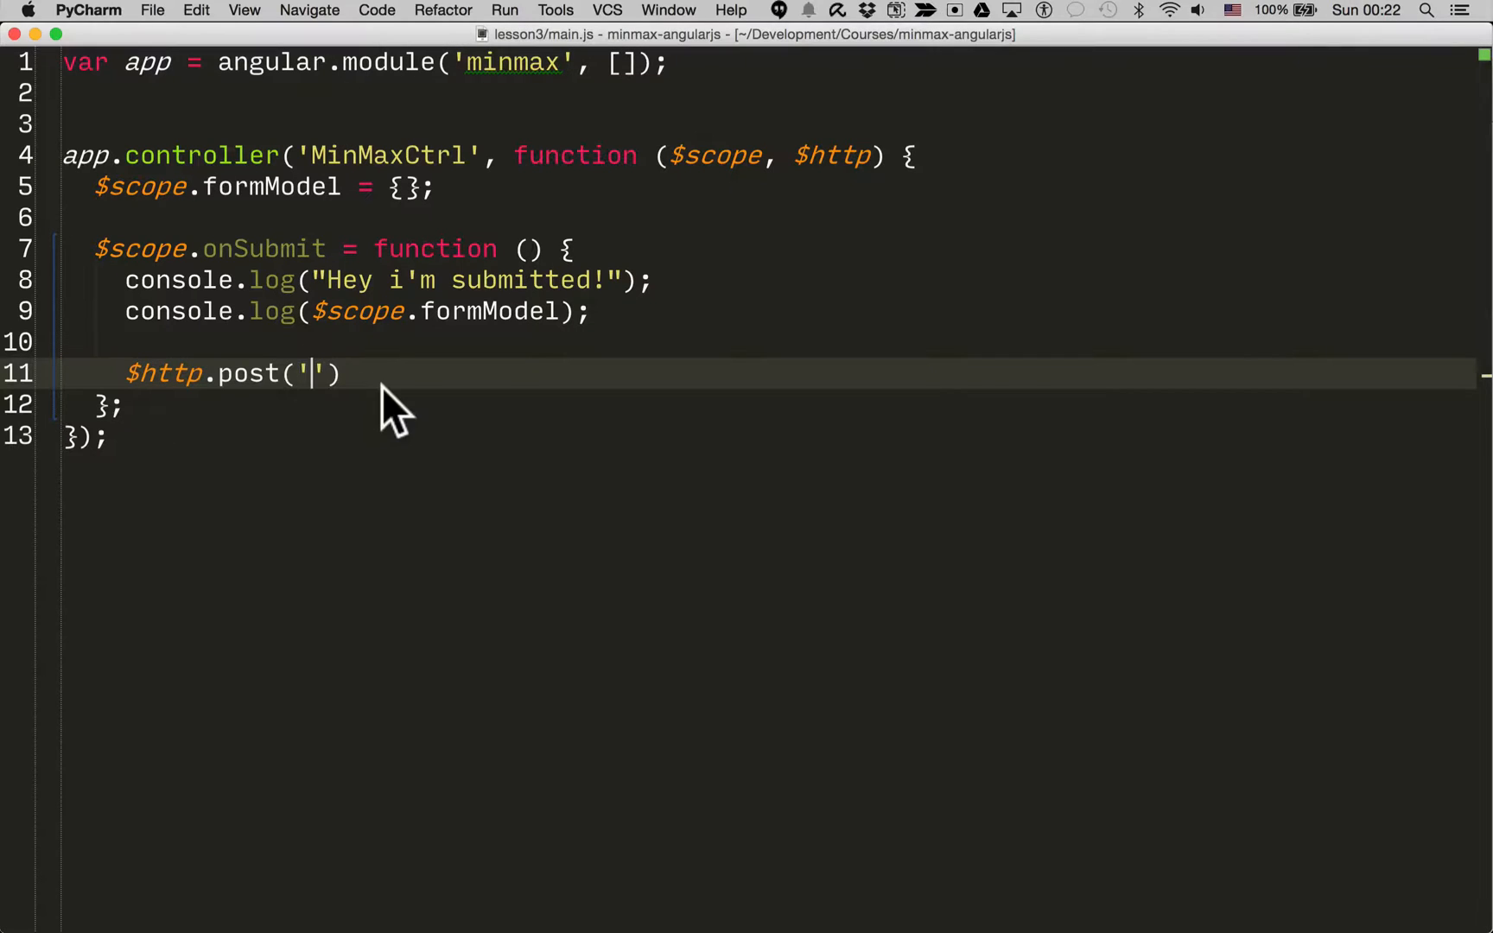
{"action": "type", "text": "https://minmax-server.herokuapp.com/register/"}
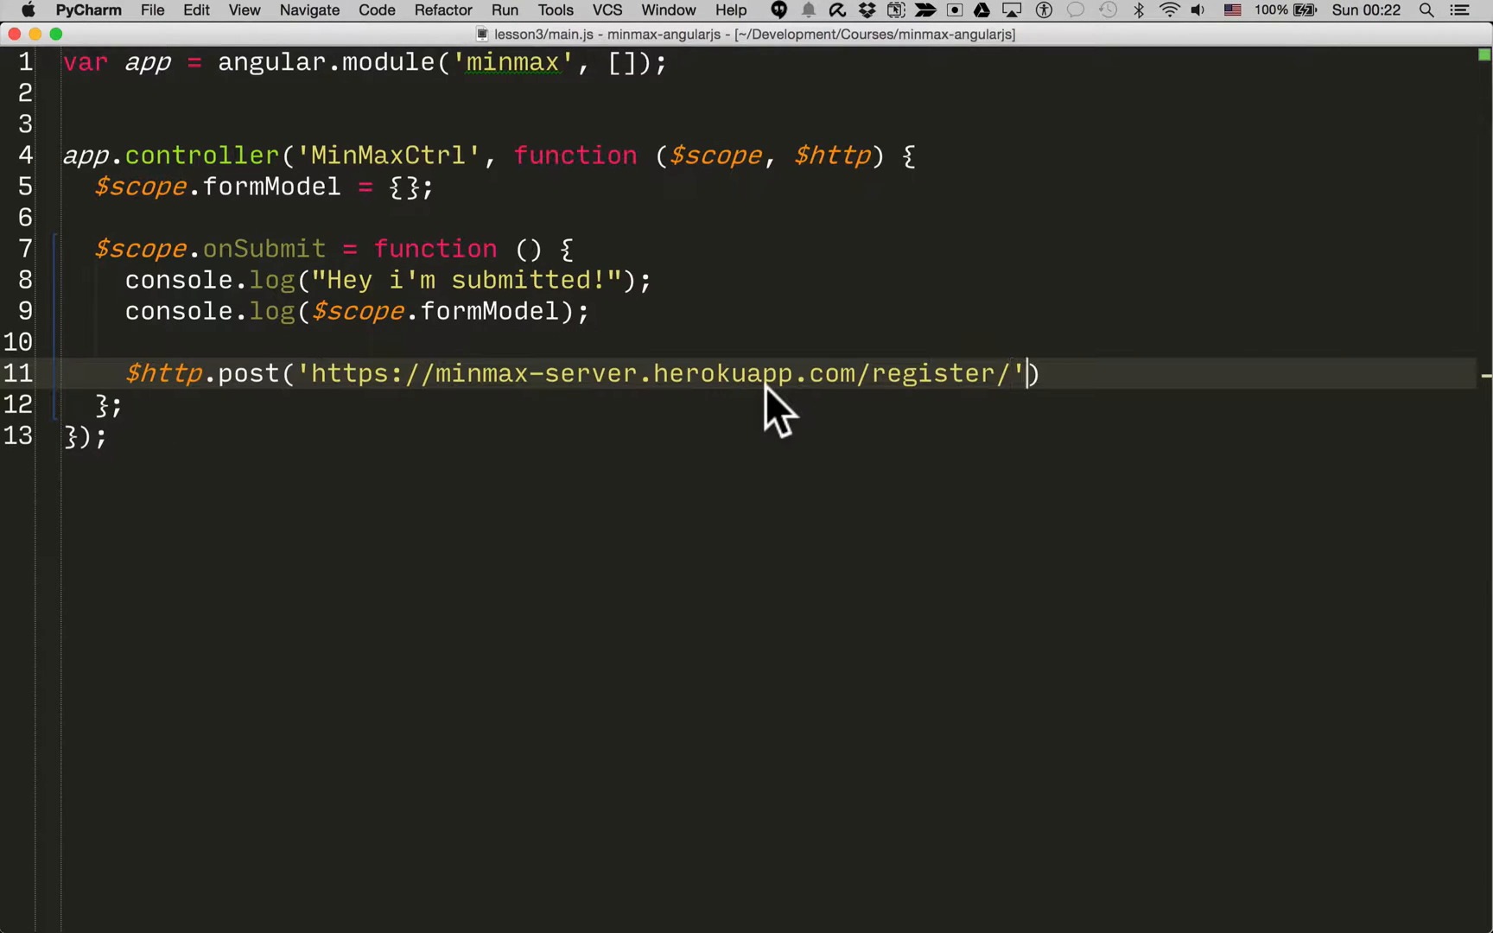
Pass $scope.formModel as the post body, completing formModel via autocomplete
{"action": "type", "text": ", $"}
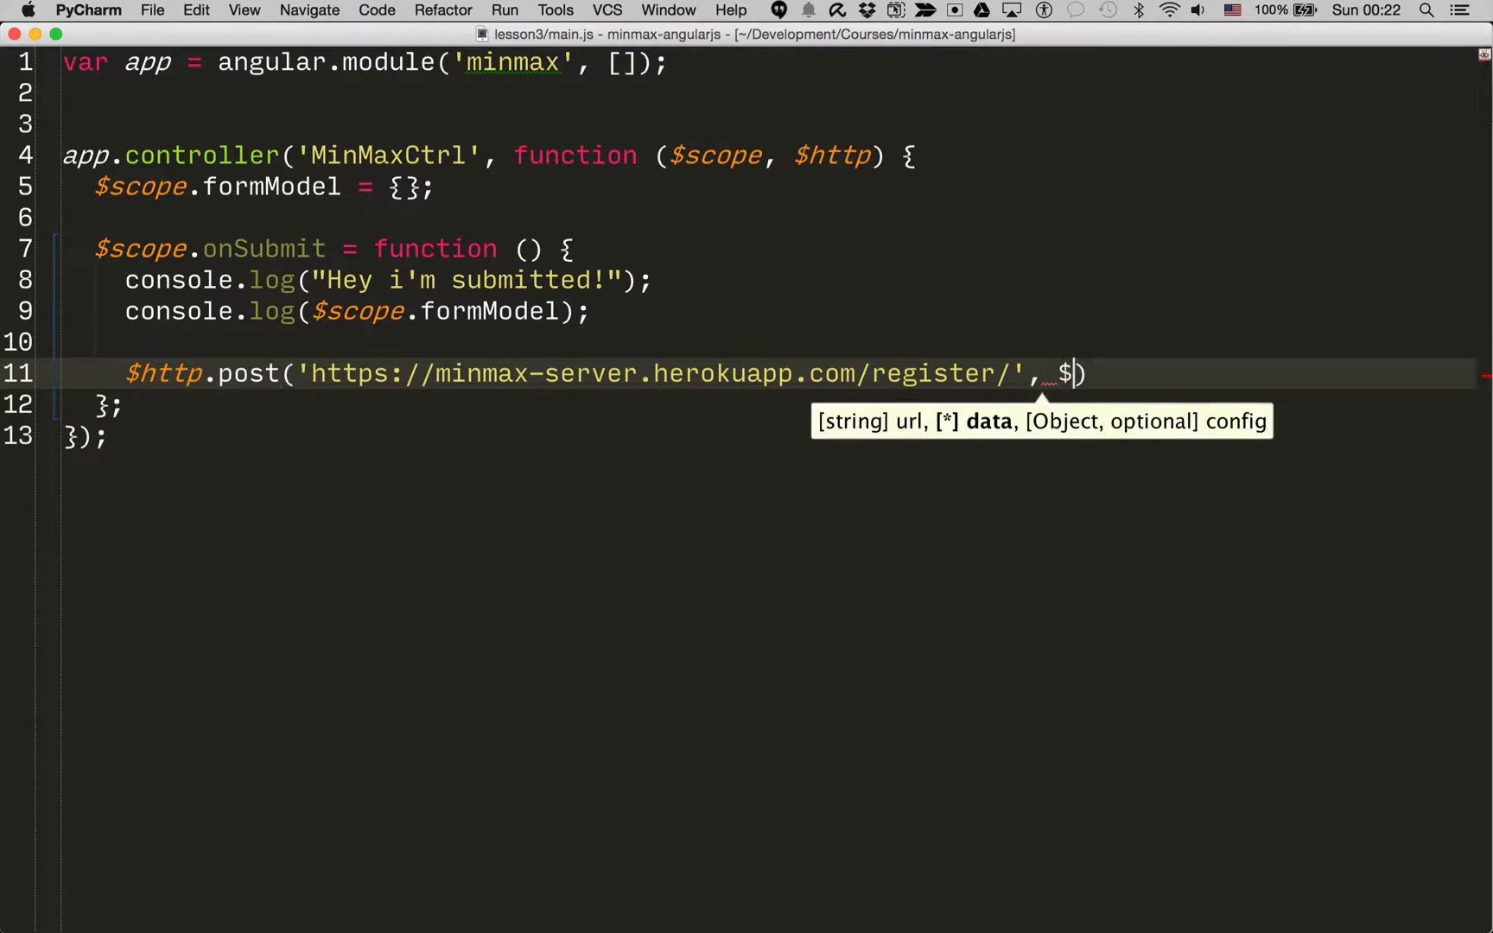
{"action": "type", "text": "scope.form"}
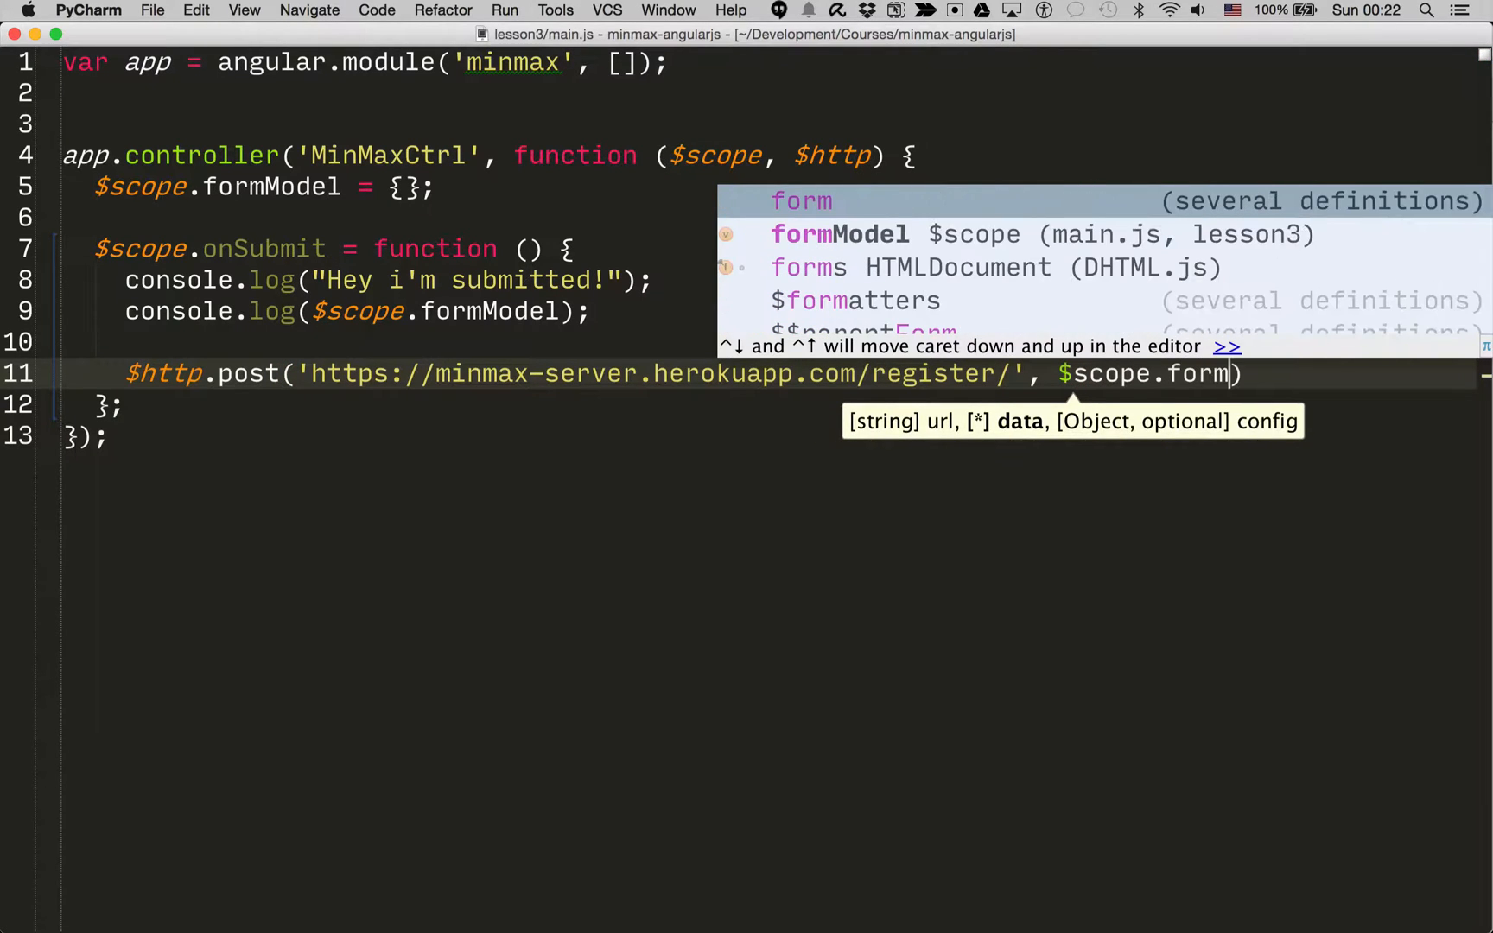
{"action": "type", "text": "Model"}
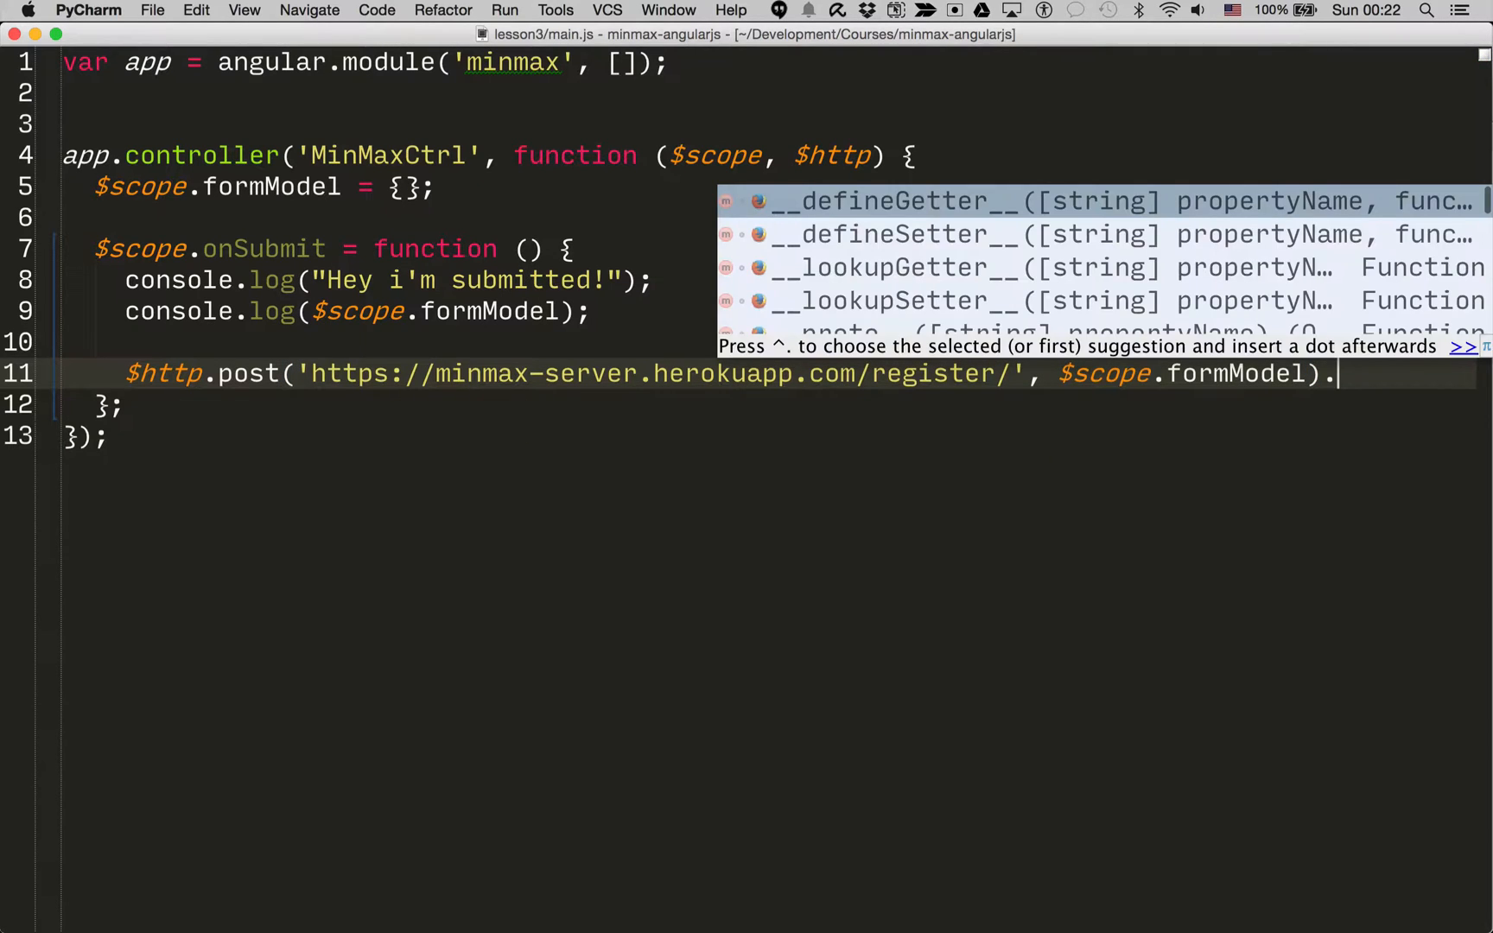
Chain a .success handler onto the post that logs ':)' to the console
{"action": "type", "text": "success"}
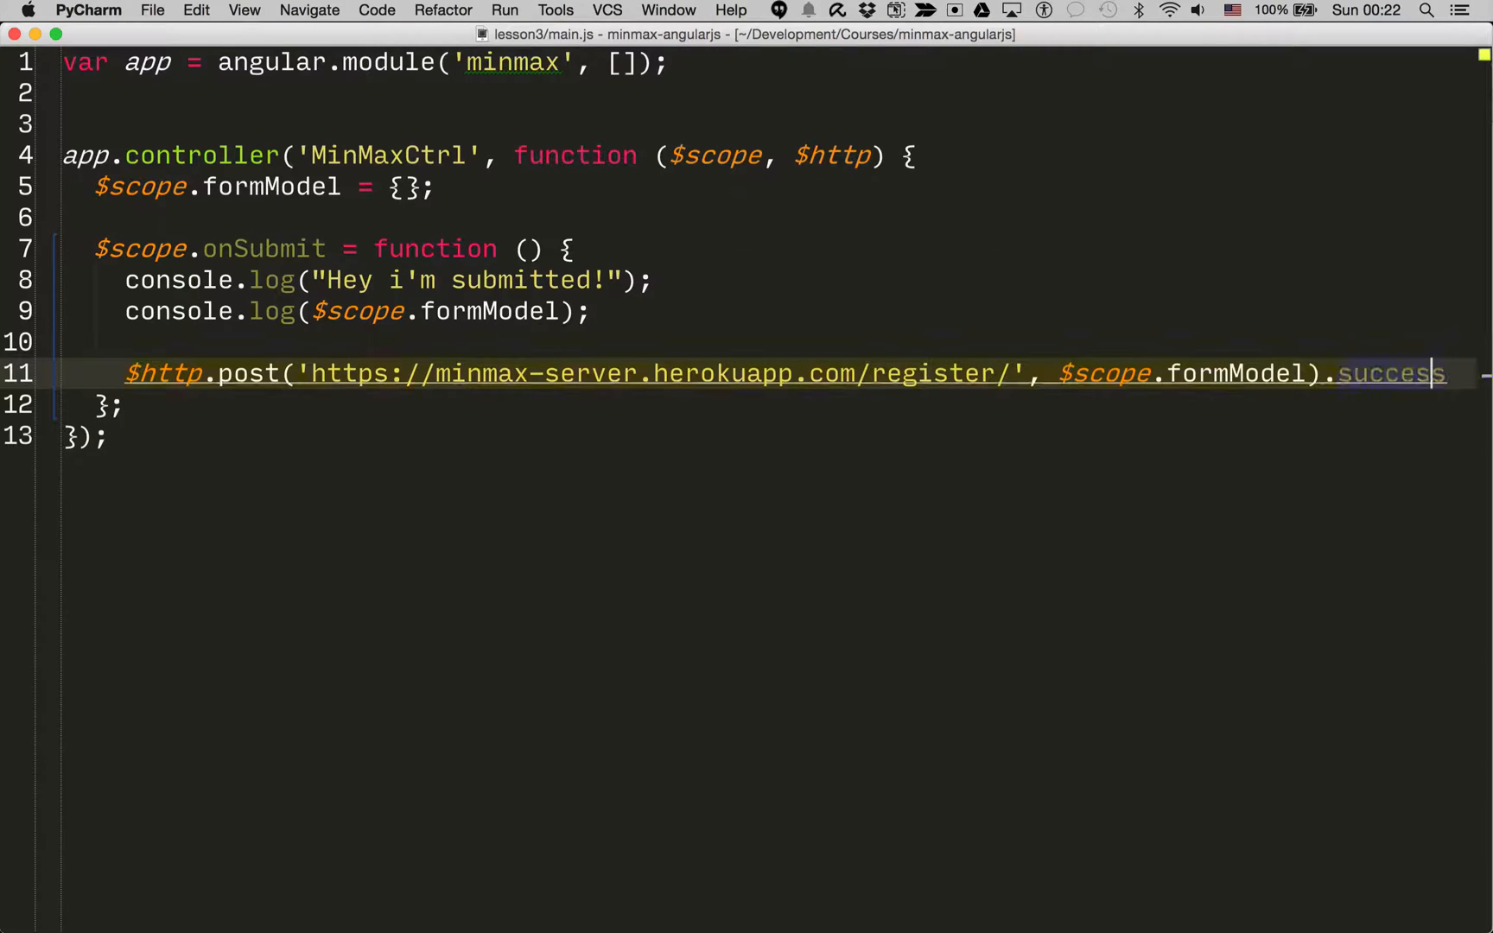
{"action": "key", "text": "enter"}
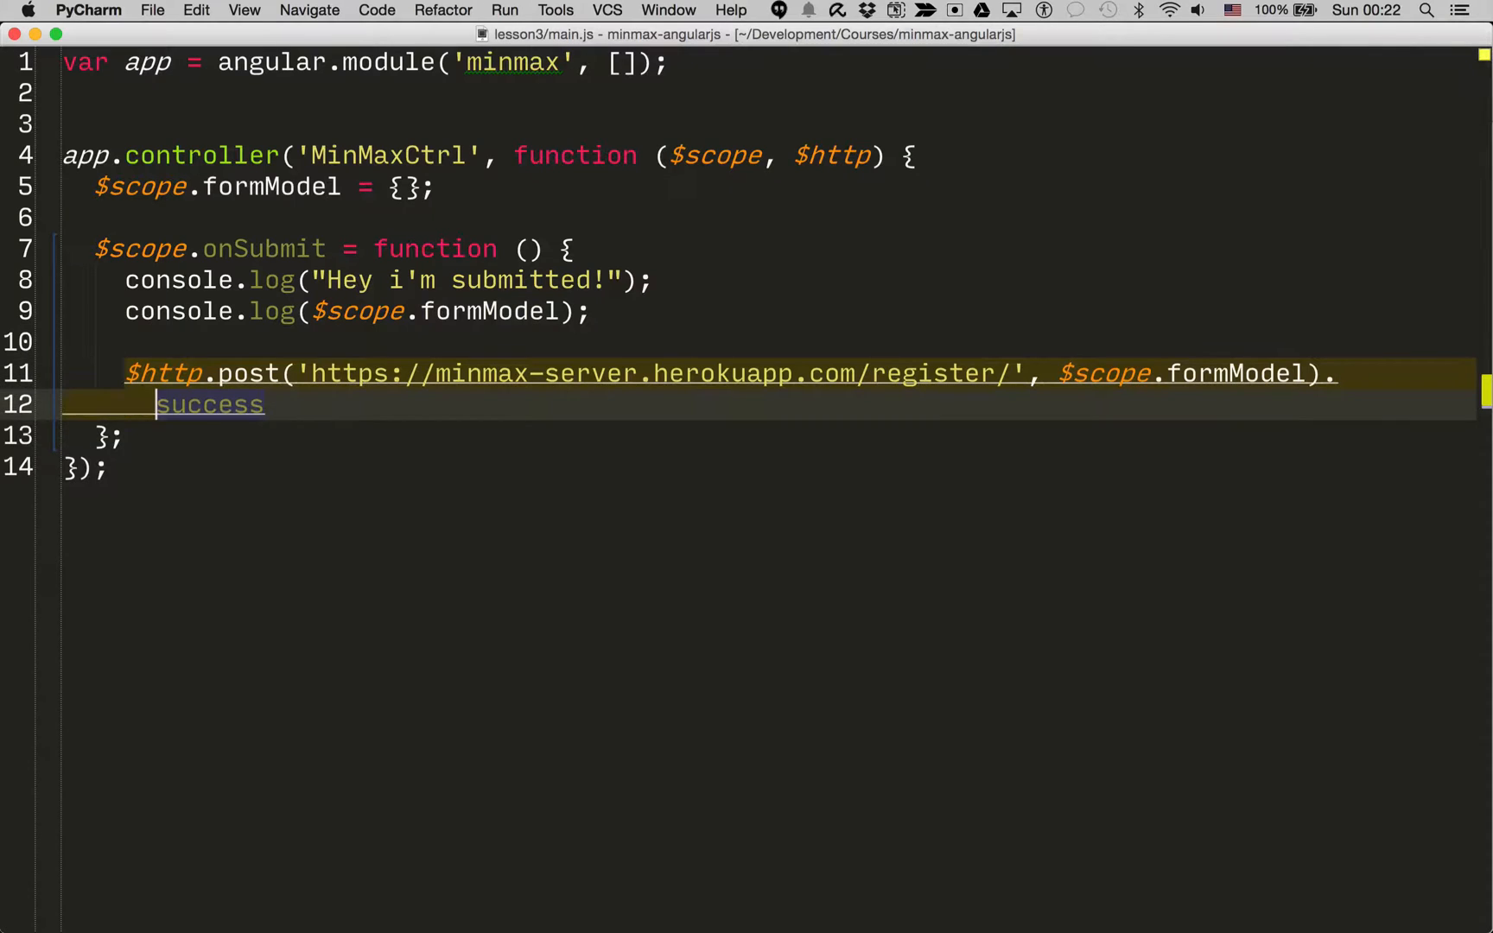
{"action": "type", "text": "(function (data) {"}
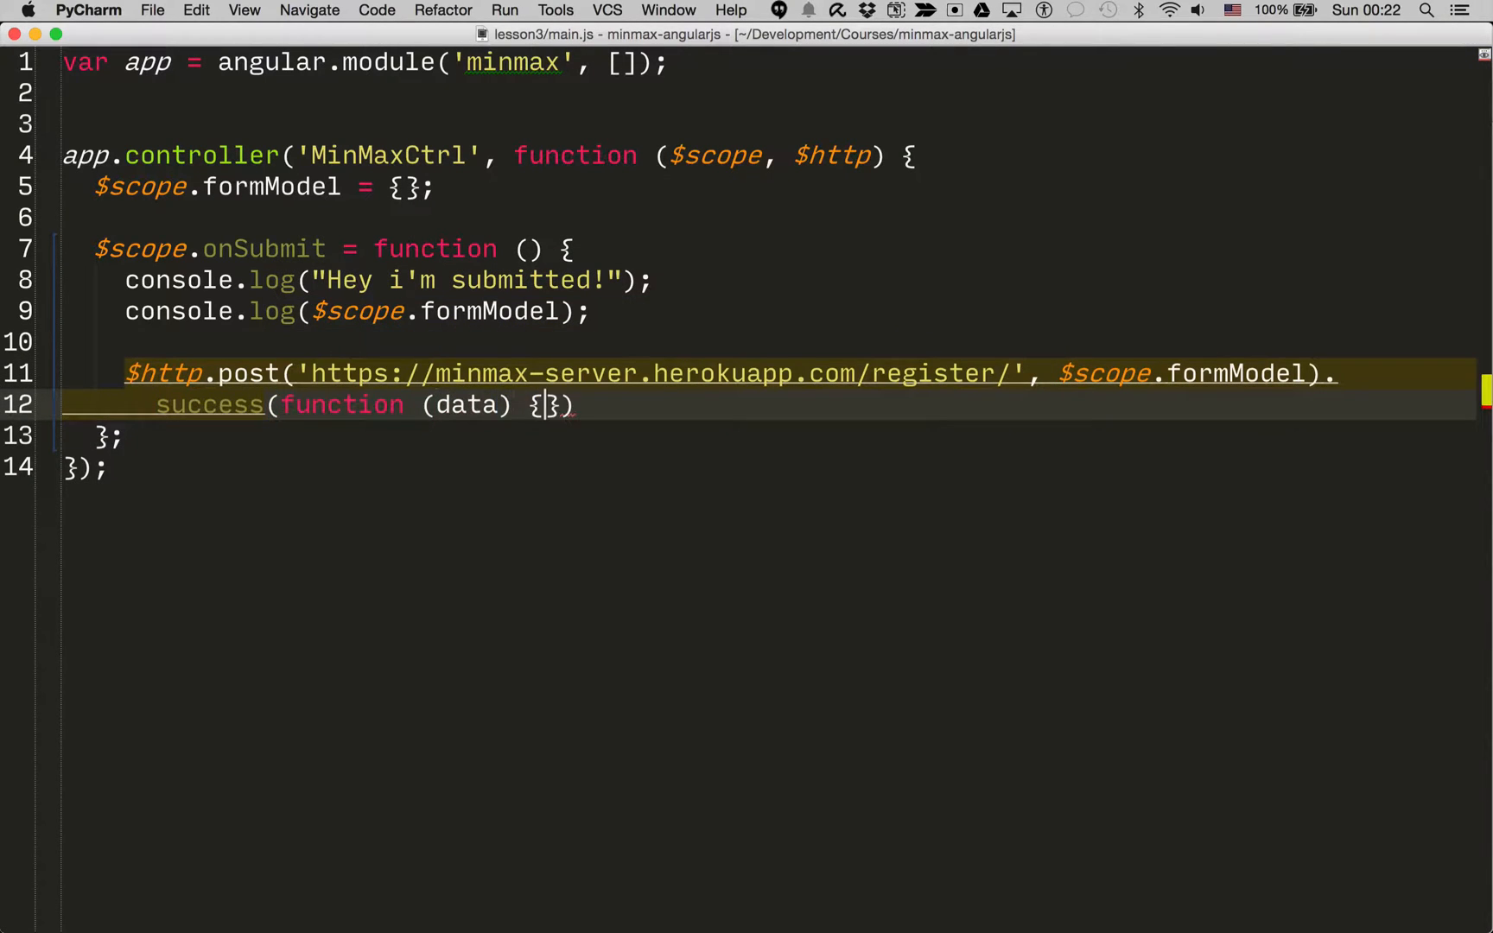
{"action": "type", "text": "console.log("}
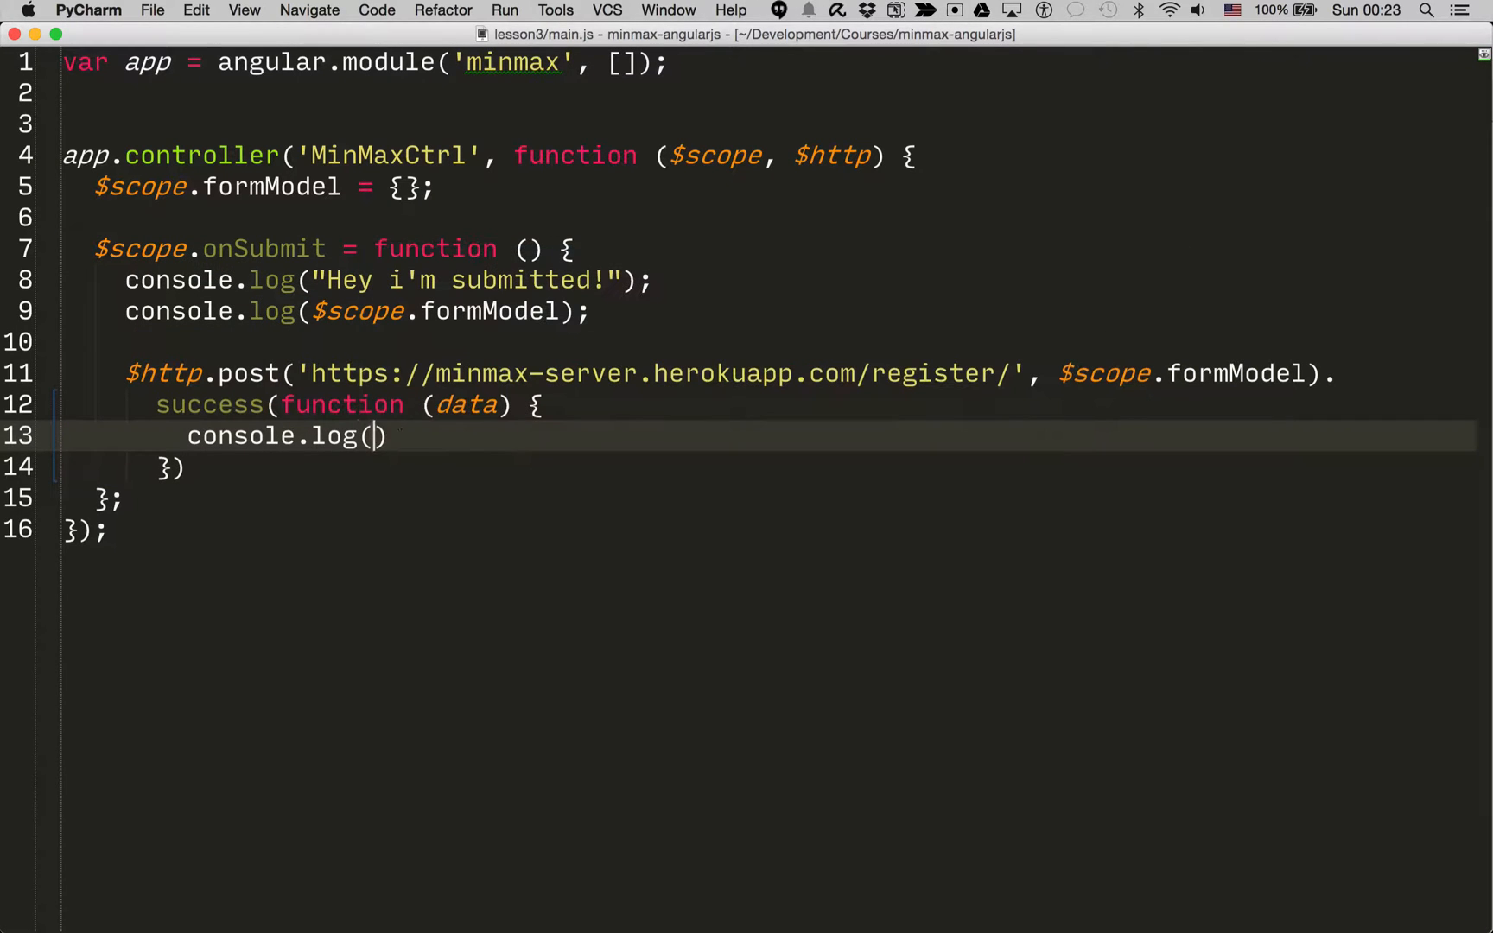
{"action": "type", "text": "\":\""}
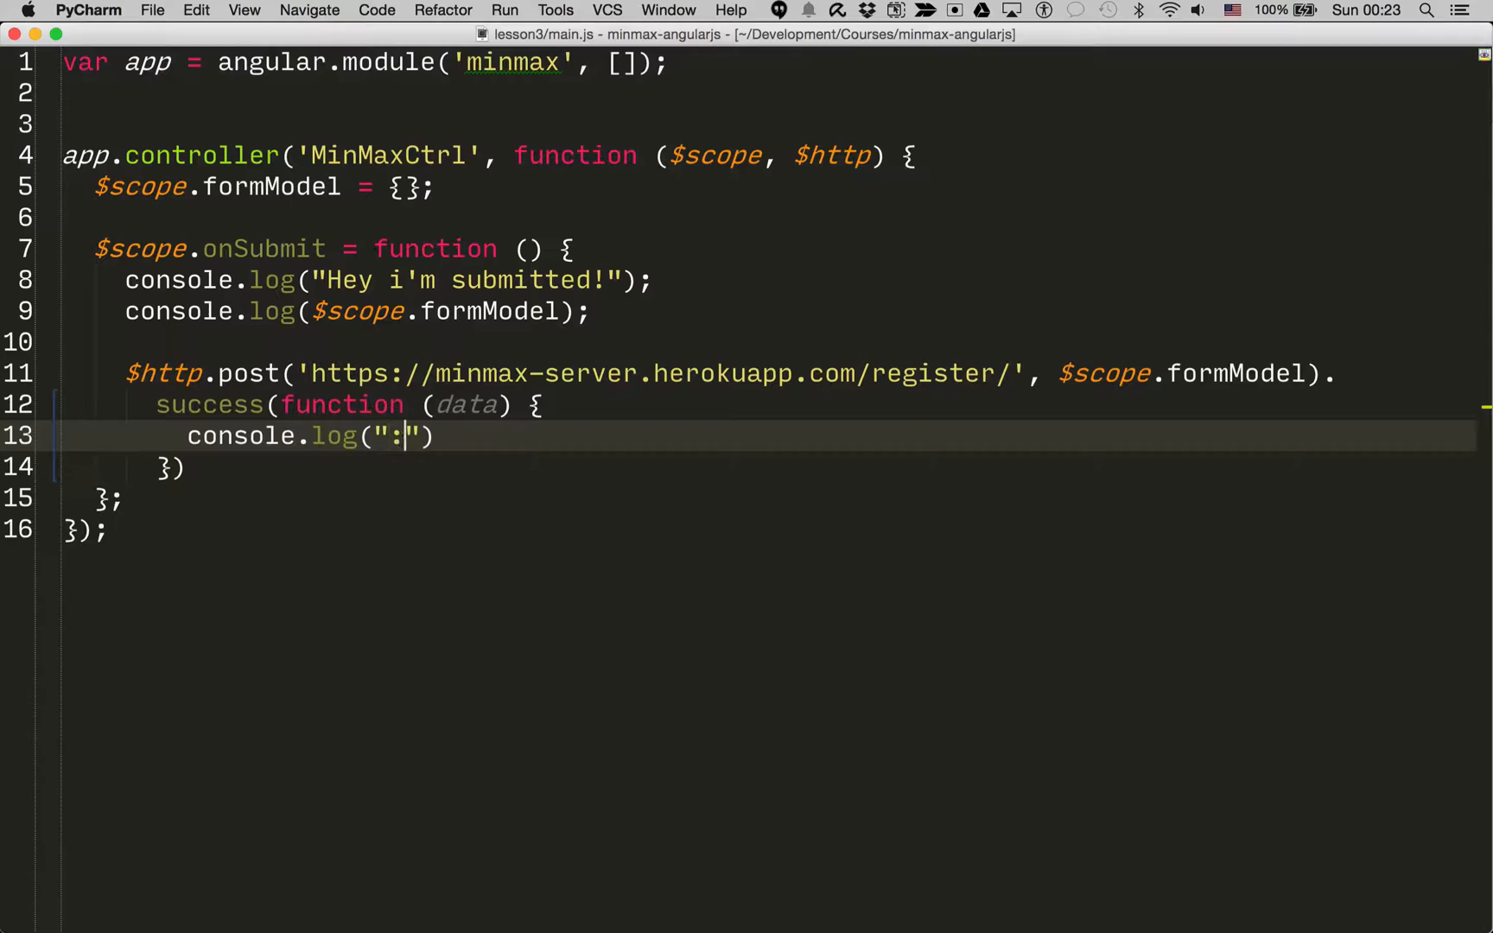
{"action": "type", "text": ")"}
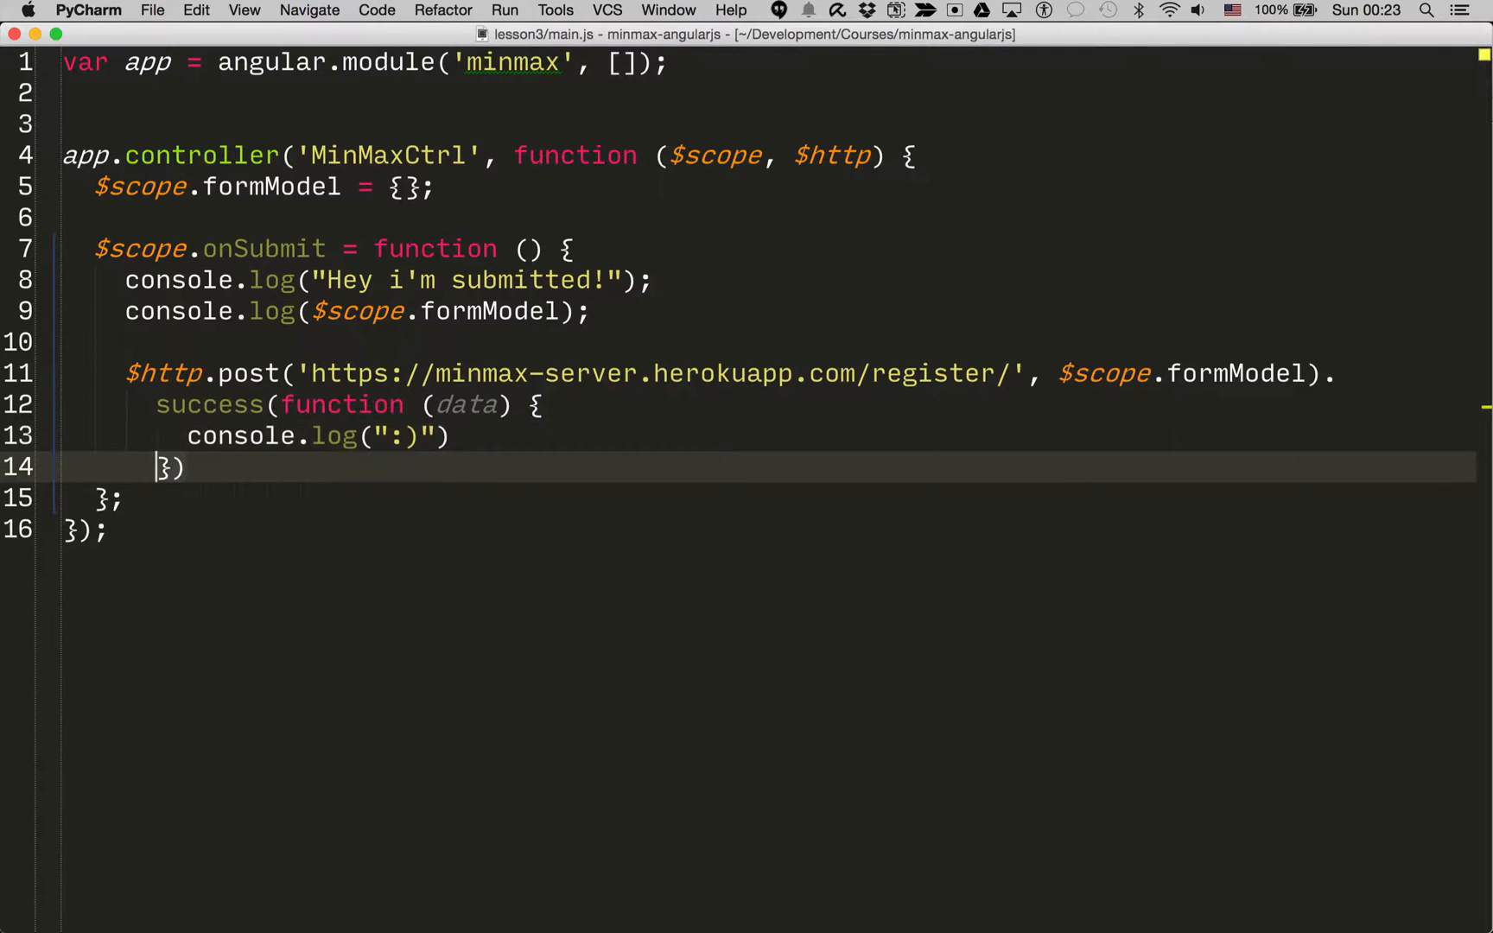
Chain an .error handler logging ':(' and return to the registration form in Chrome
{"action": "type", "text": ".error()"}
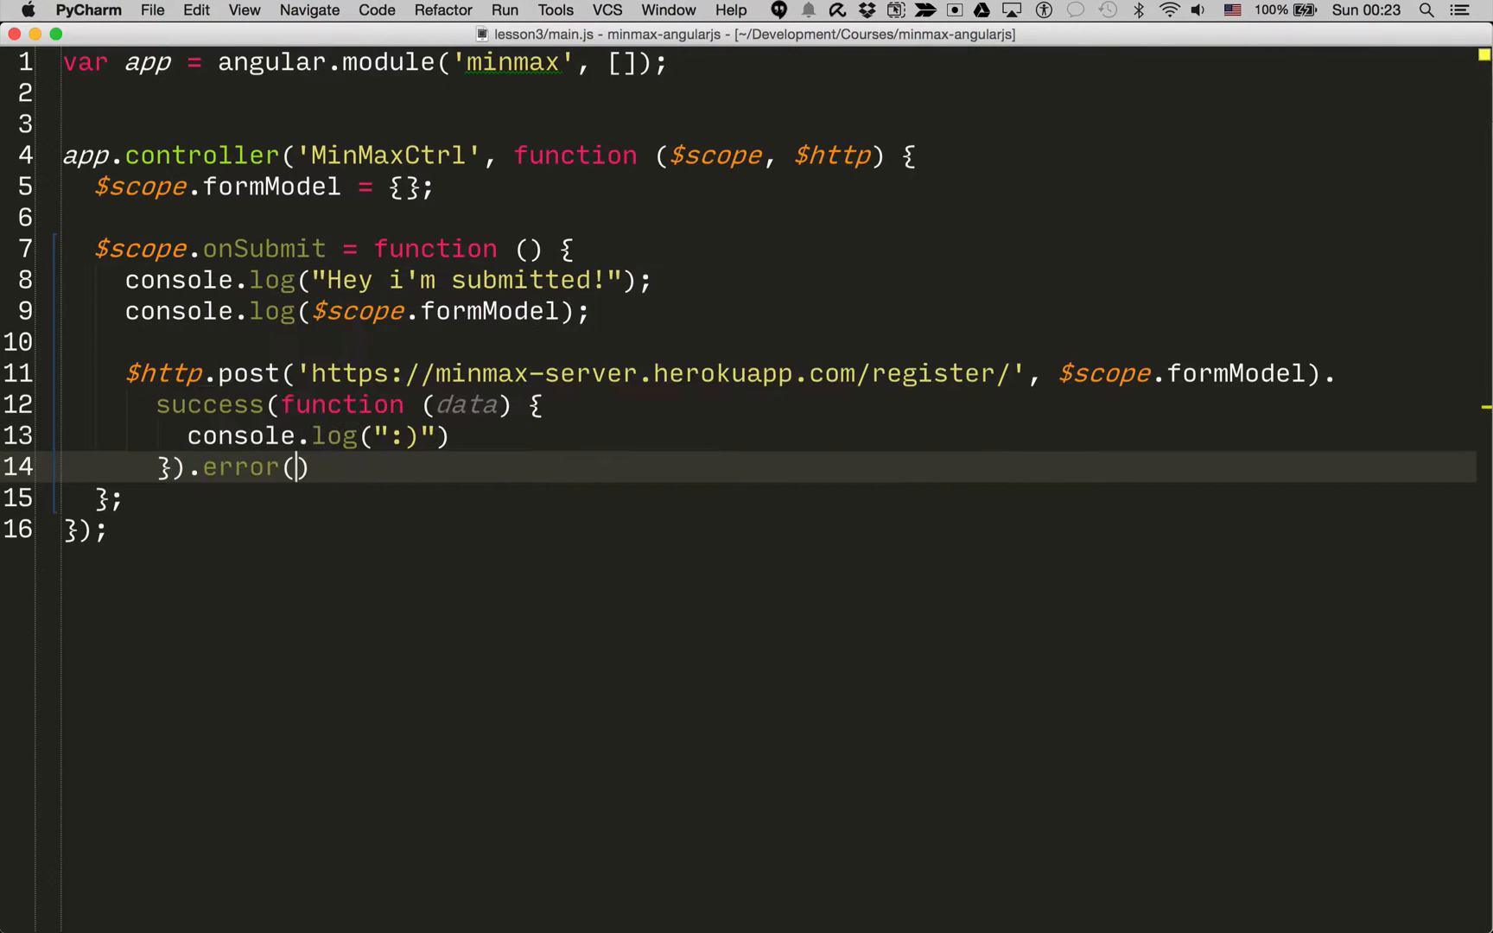
{"action": "type", "text": "function(data"}
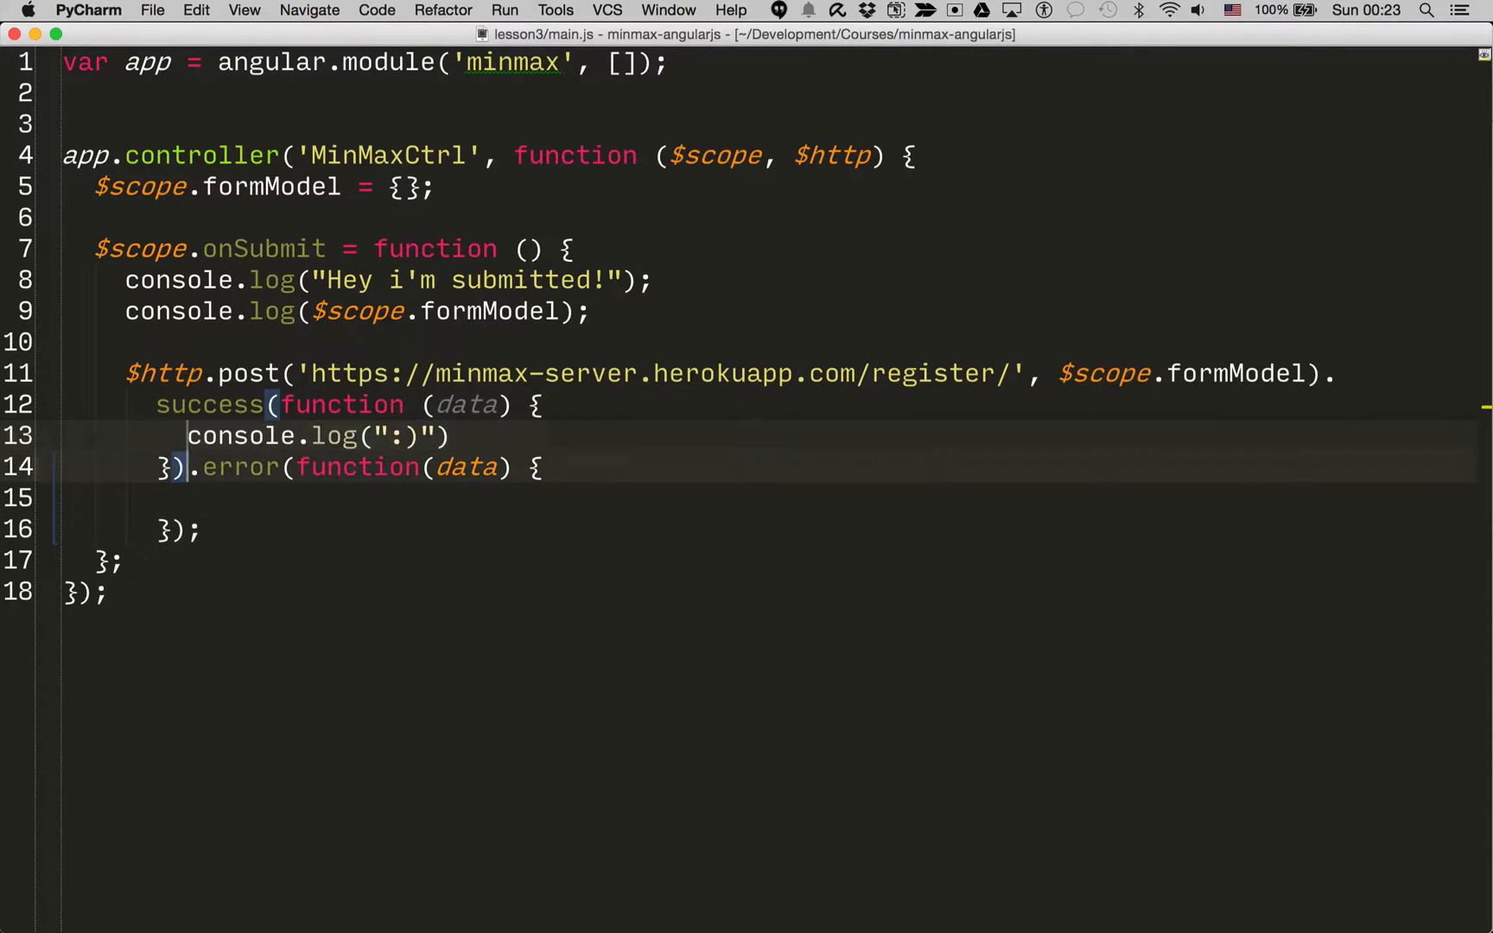
{"action": "type", "text": "console.log(\":(\")"}
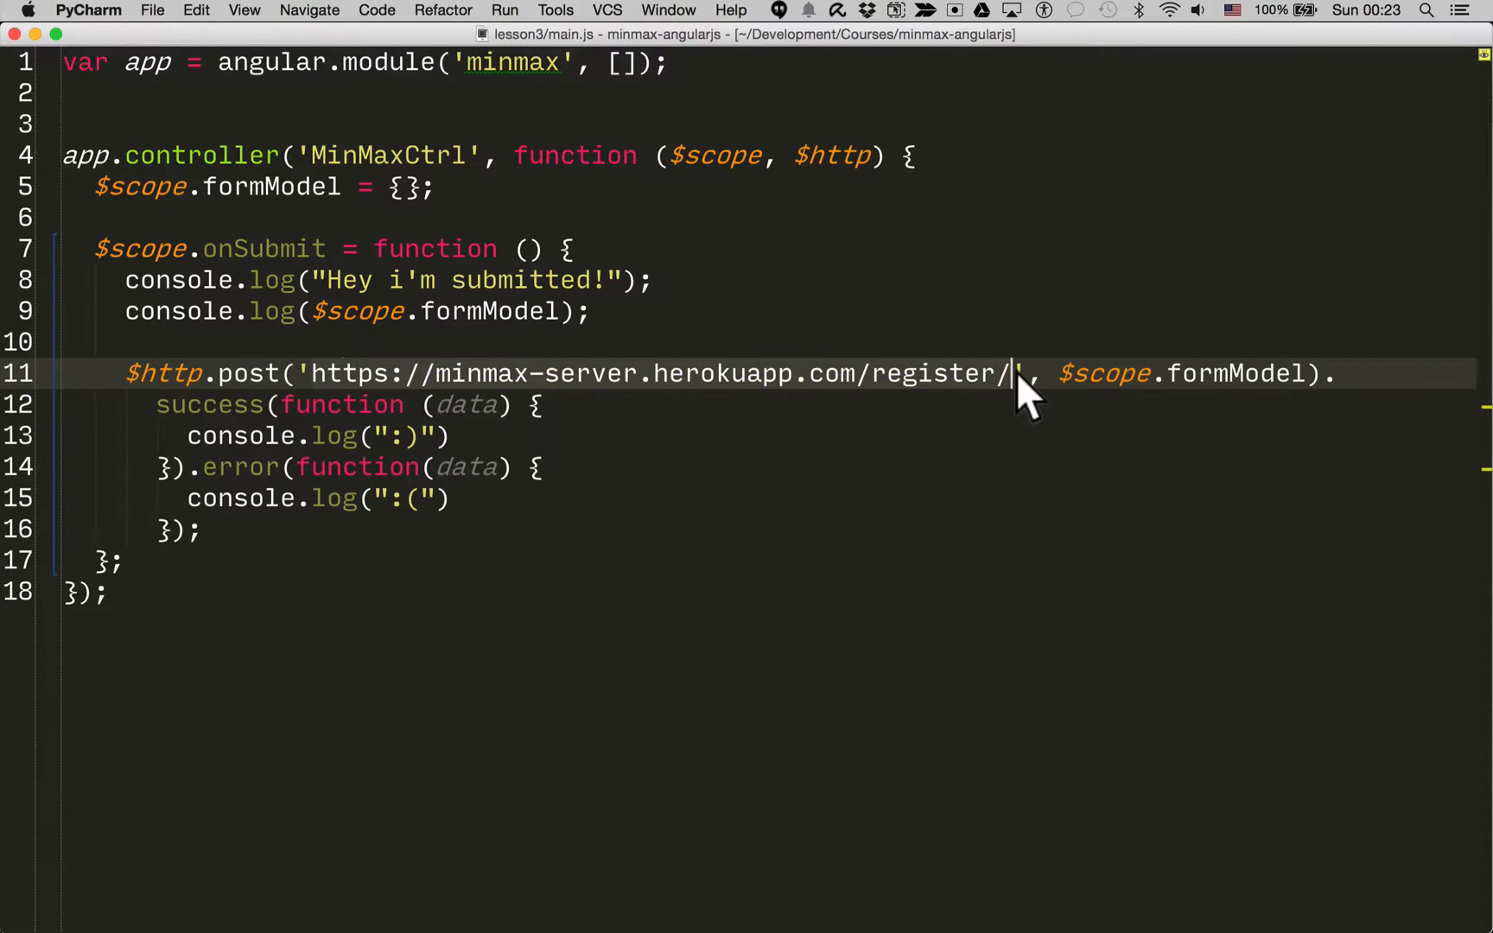
{"action": "left_click", "coordinate": [1286, 373]}
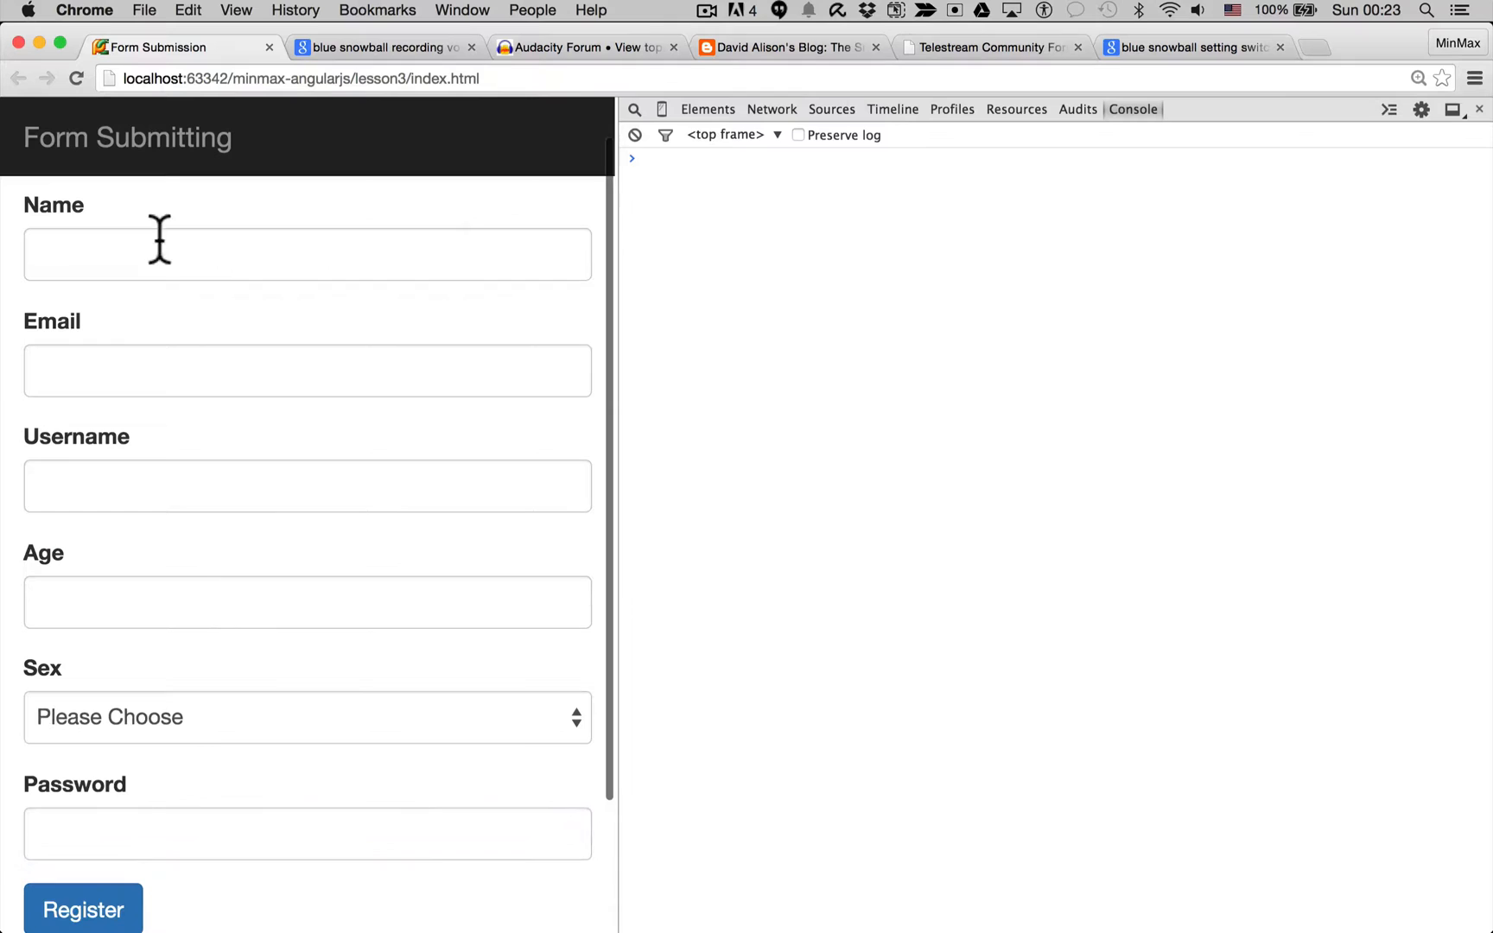
Register asim as Male, confirm the console logs the form object and :), and reselect the name
{"action": "type", "text": "asim"}
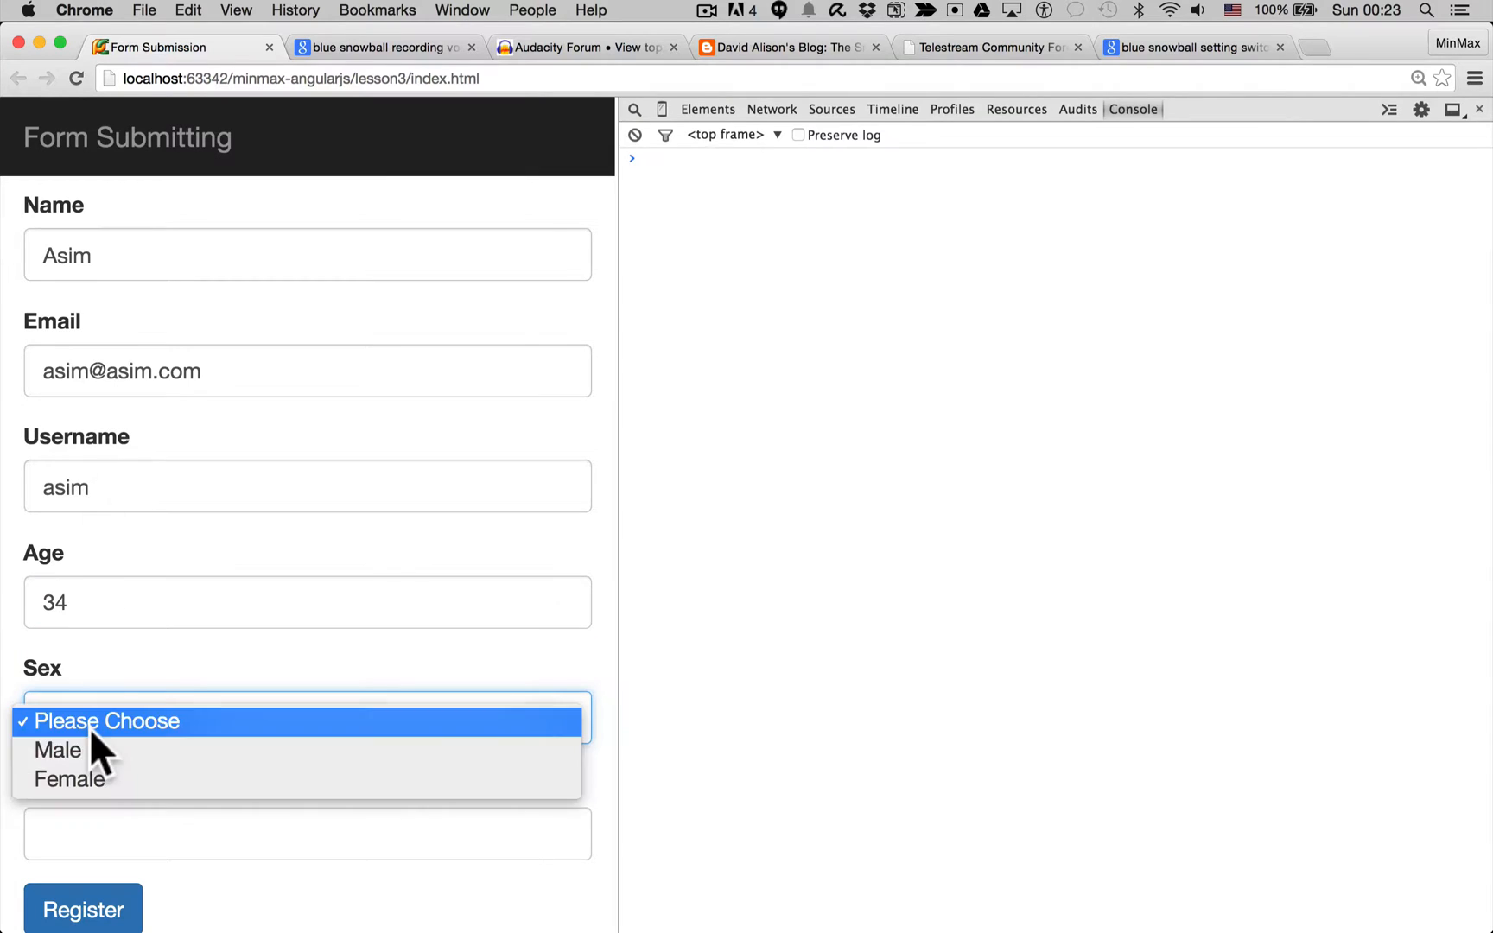
{"action": "left_click", "coordinate": [57, 750]}
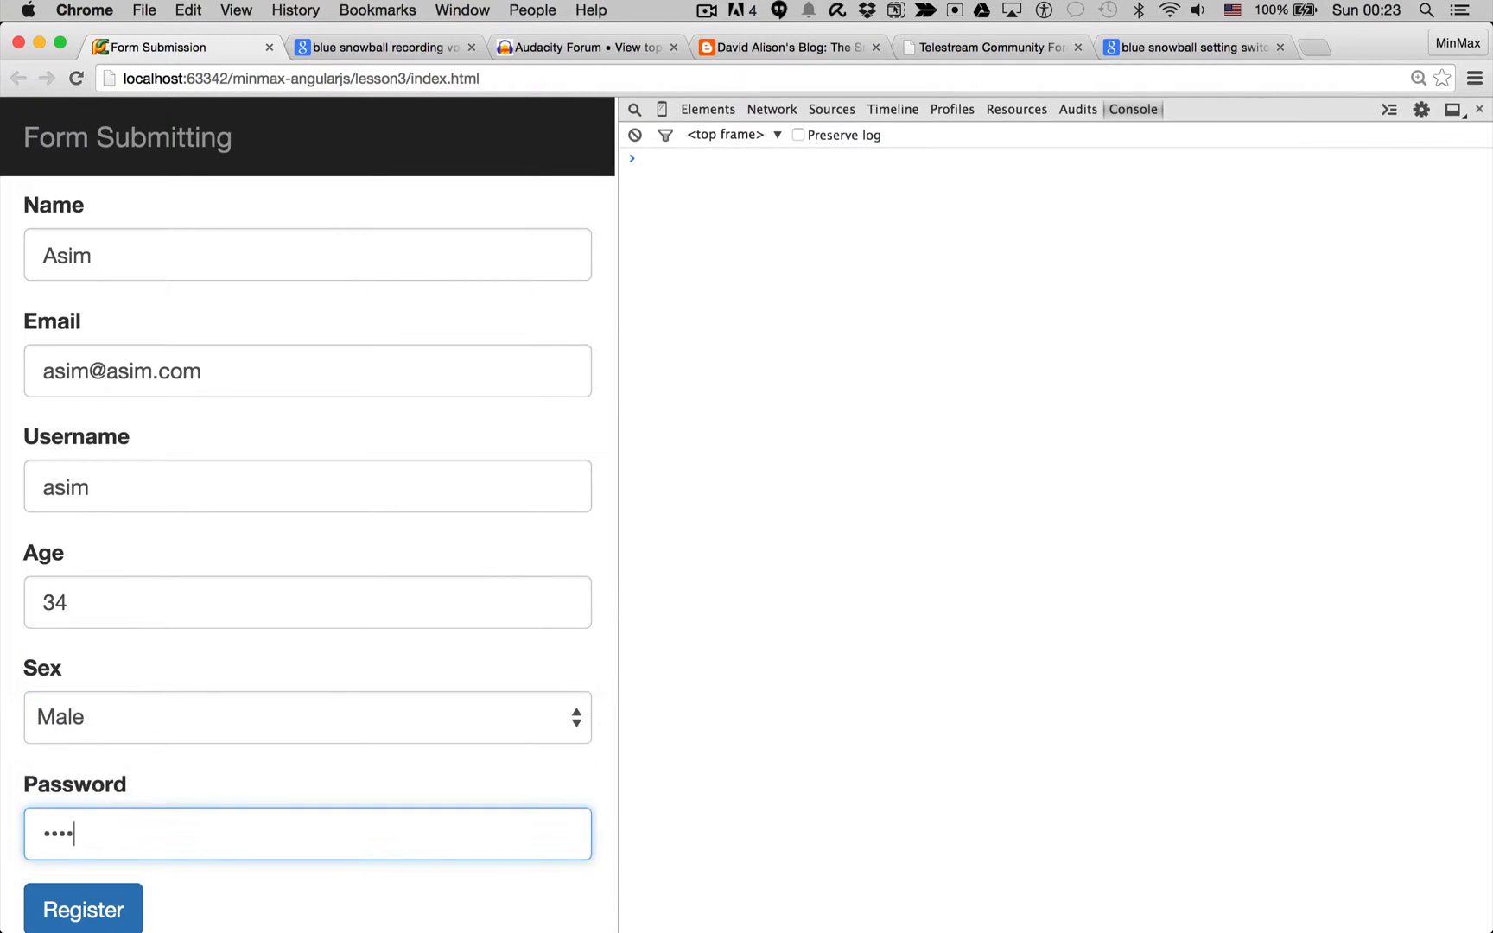
{"action": "left_click", "coordinate": [83, 542]}
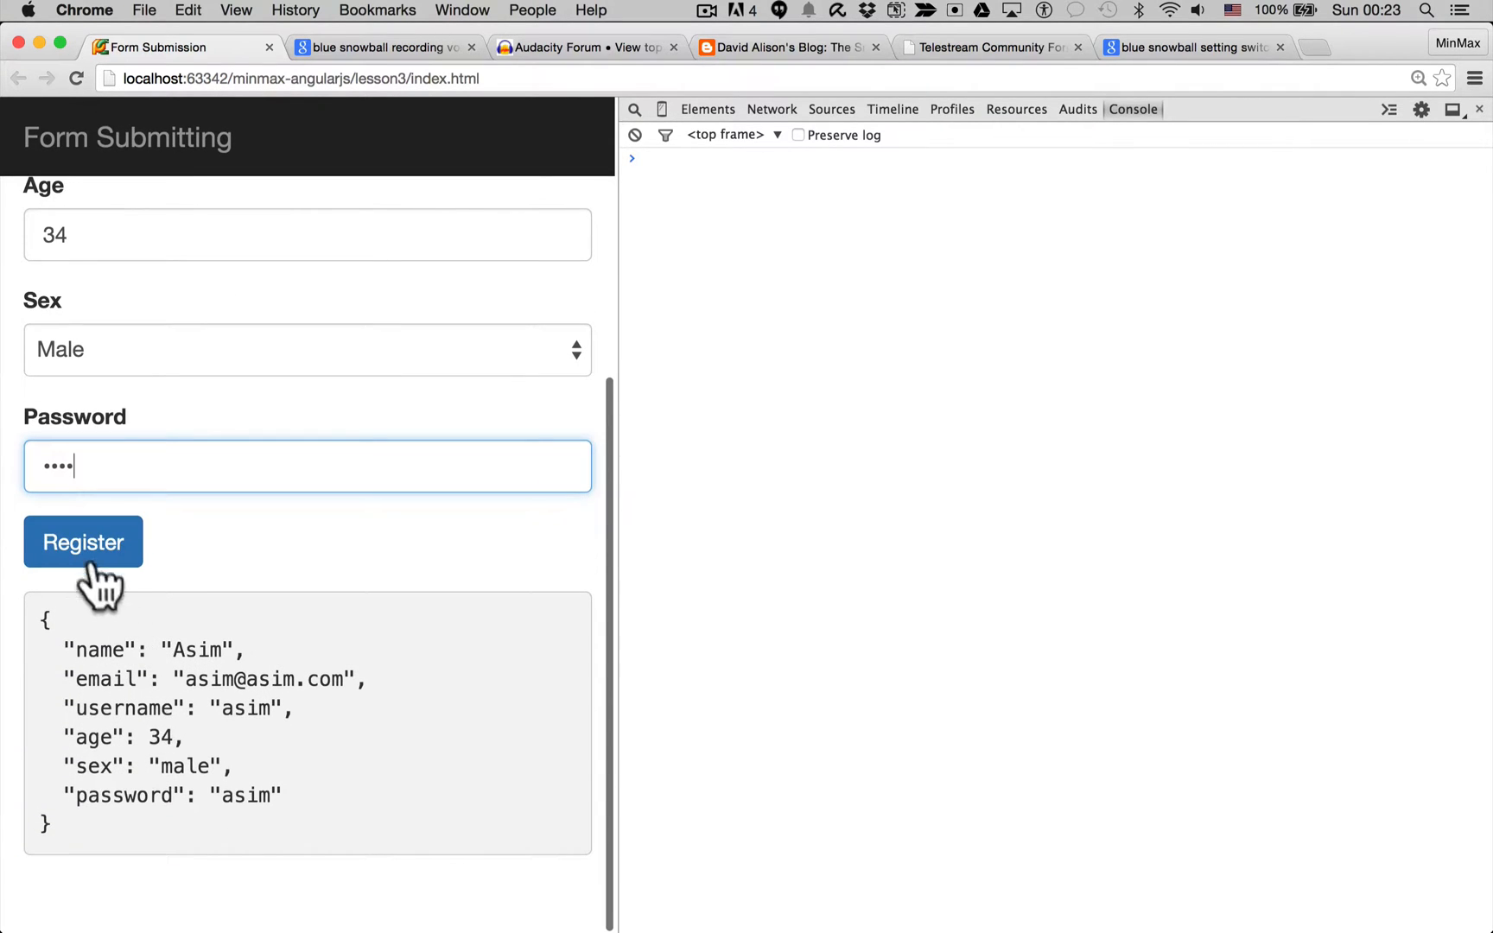
{"action": "left_click", "coordinate": [83, 542]}
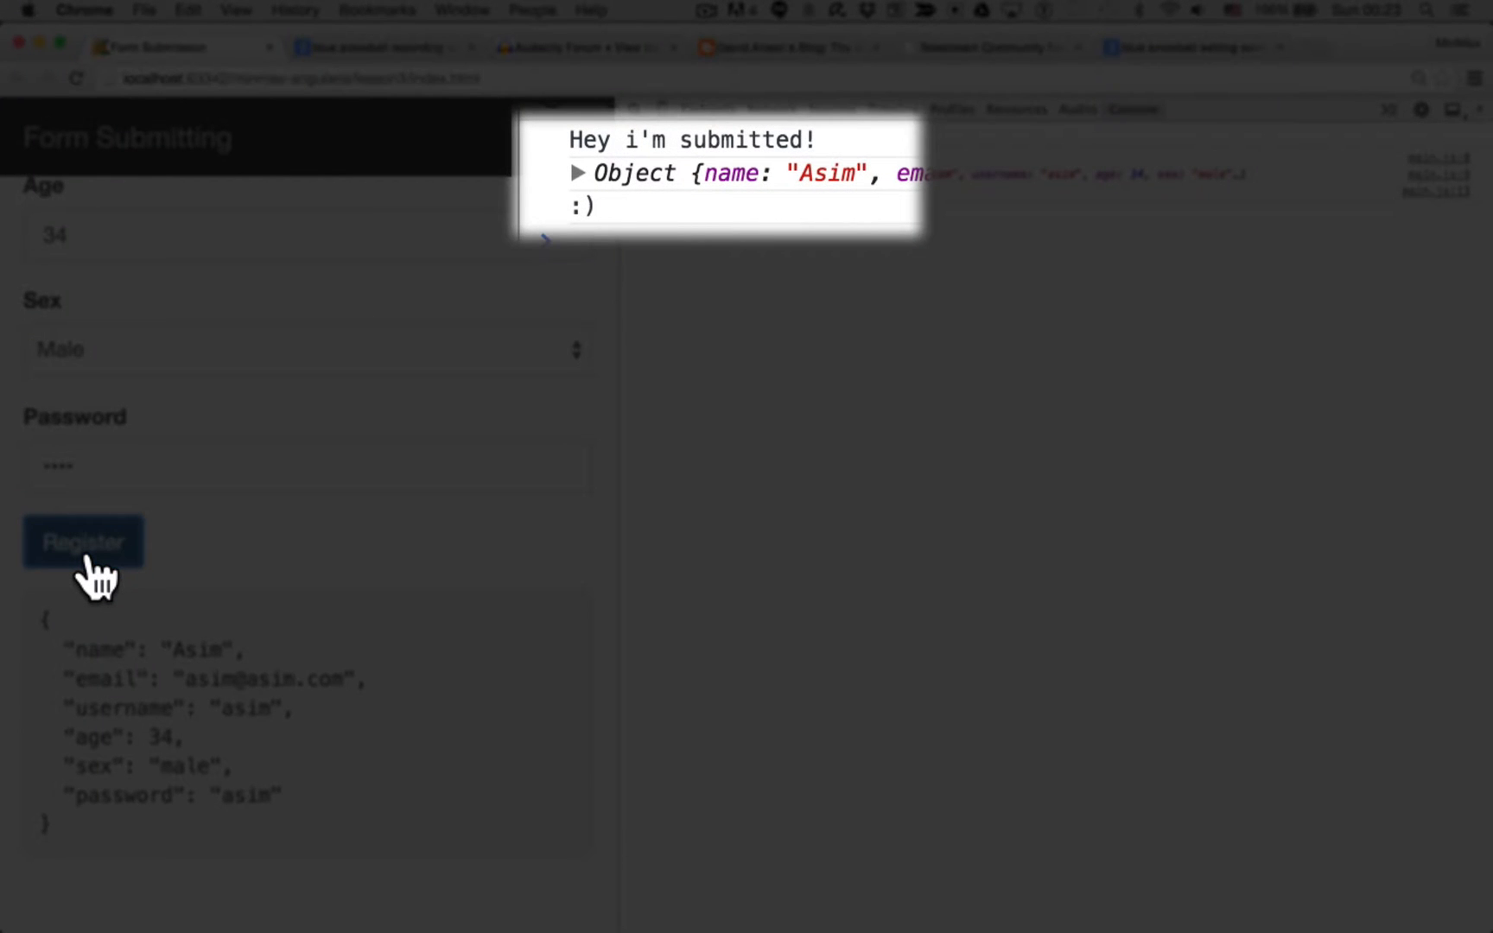
{"action": "left_click", "coordinate": [83, 546]}
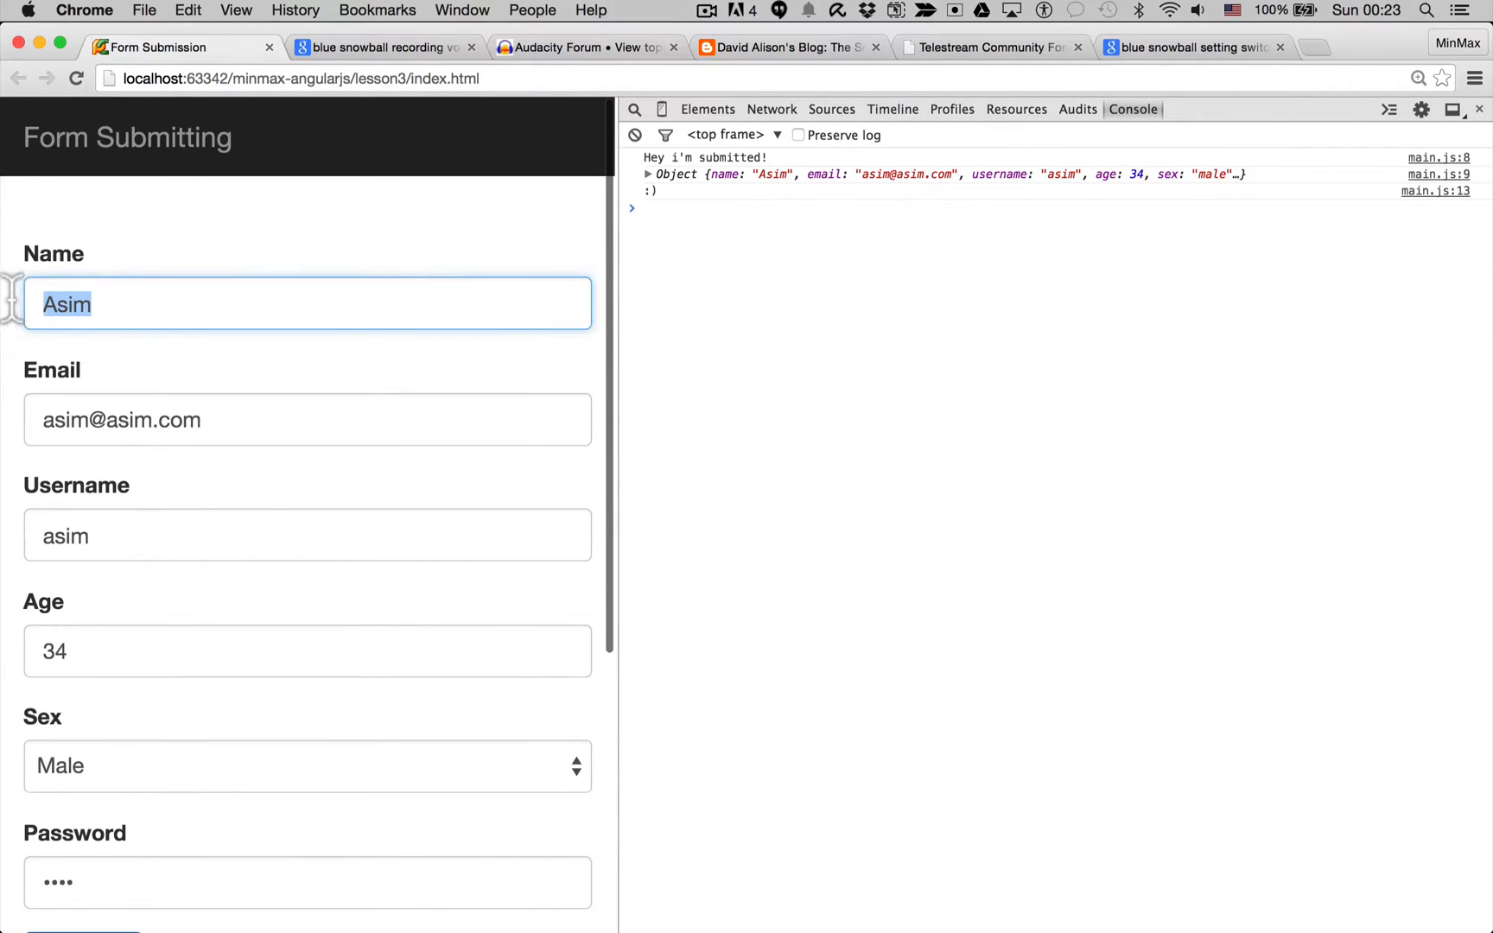
Resubmit with the name 'error' and inspect the 400 Bad Request and :( in the console
{"action": "type", "text": "error"}
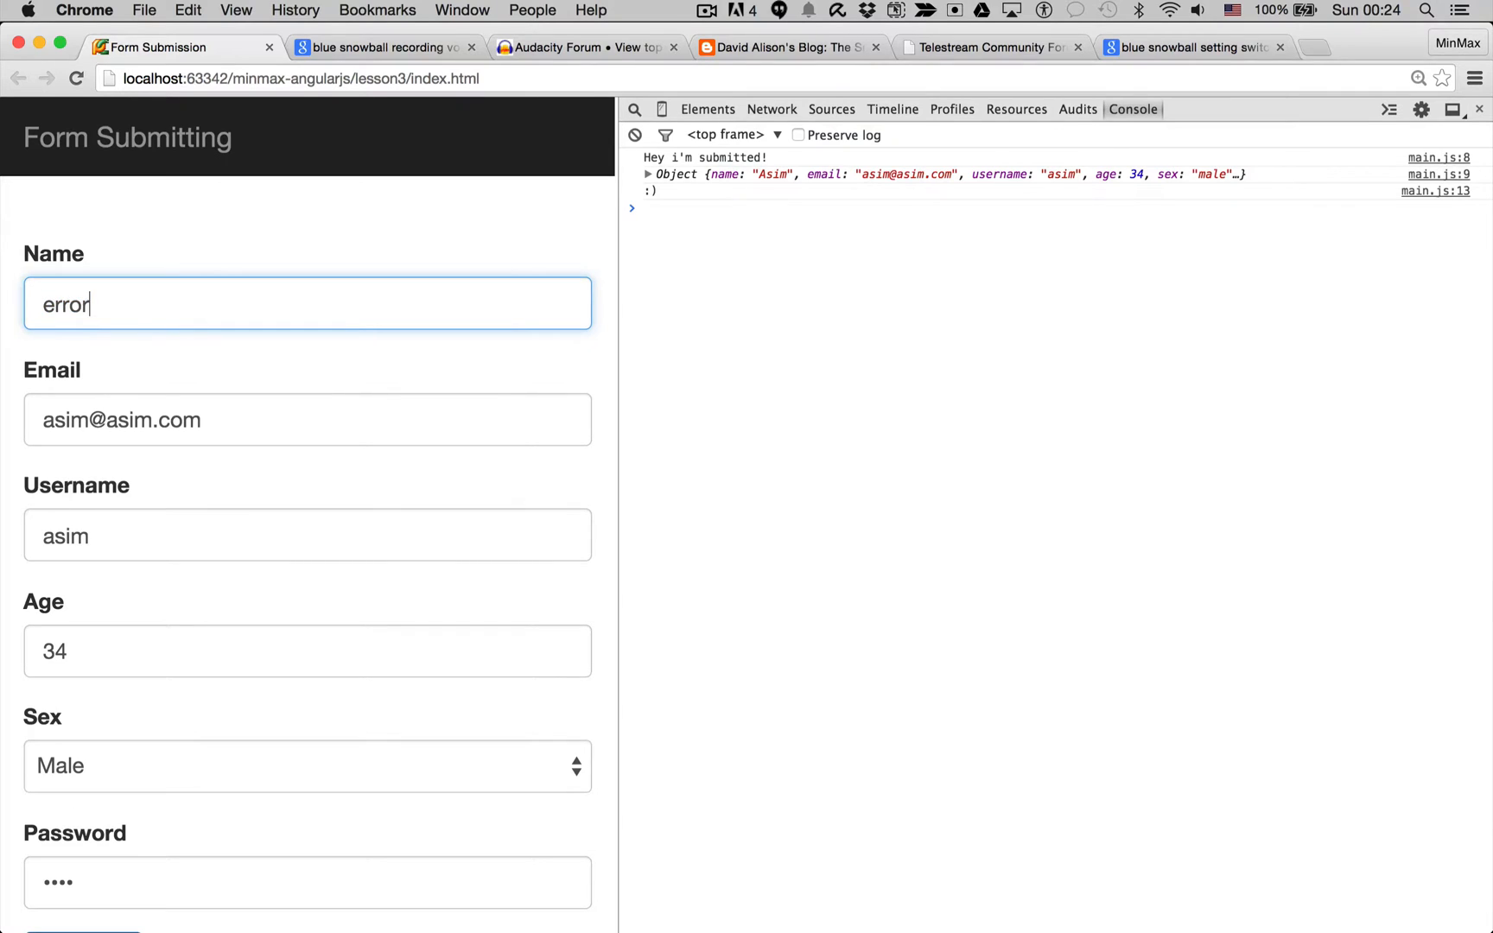
{"action": "left_click", "coordinate": [82, 540]}
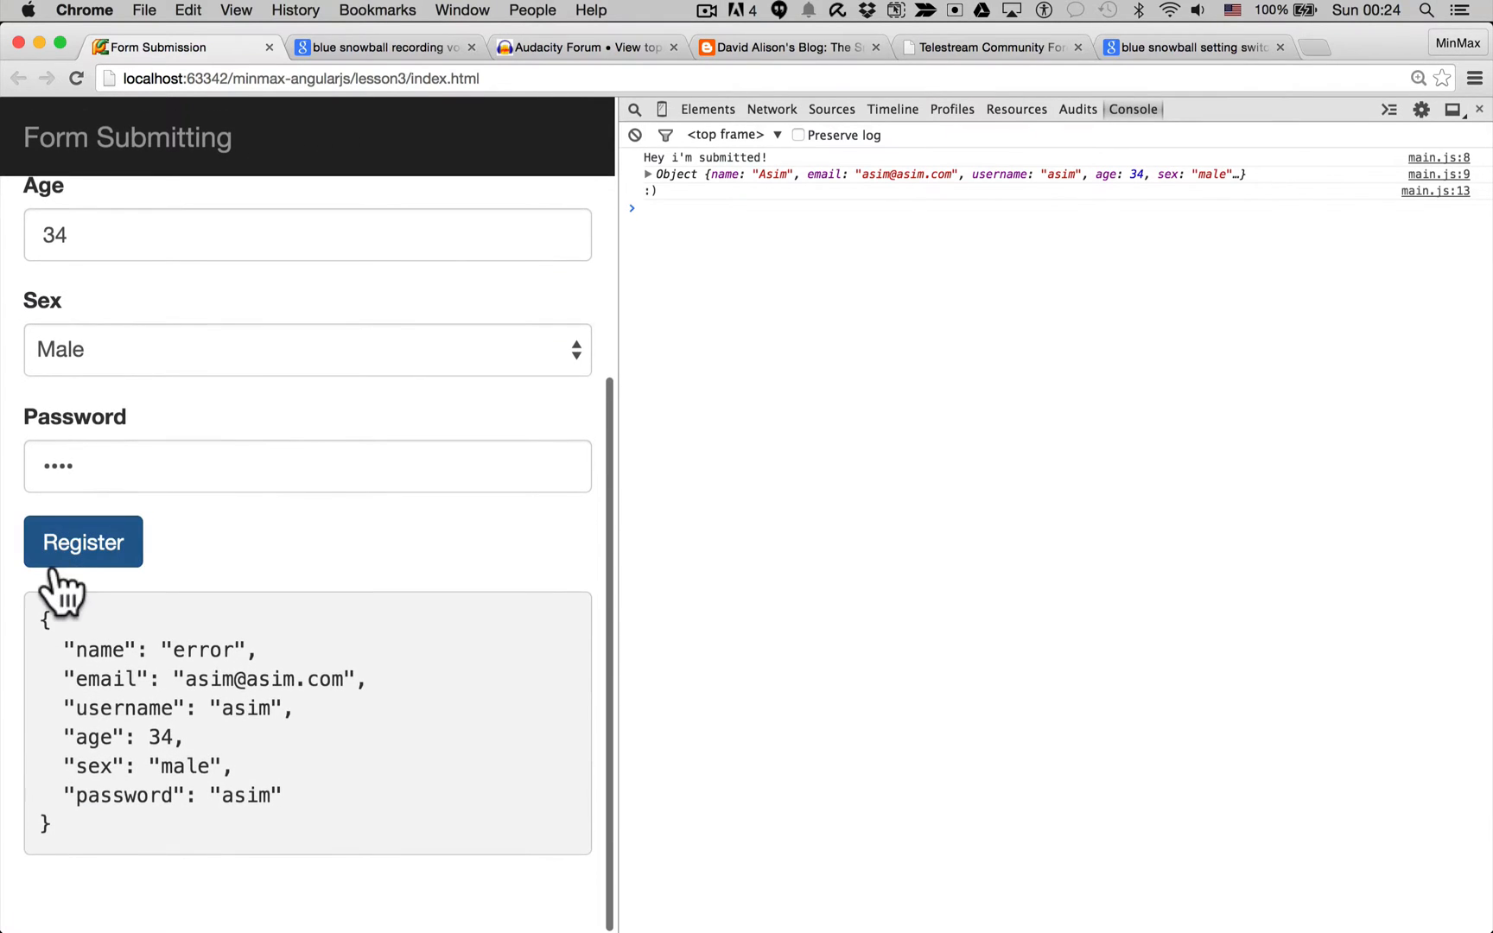
{"action": "left_click", "coordinate": [83, 543]}
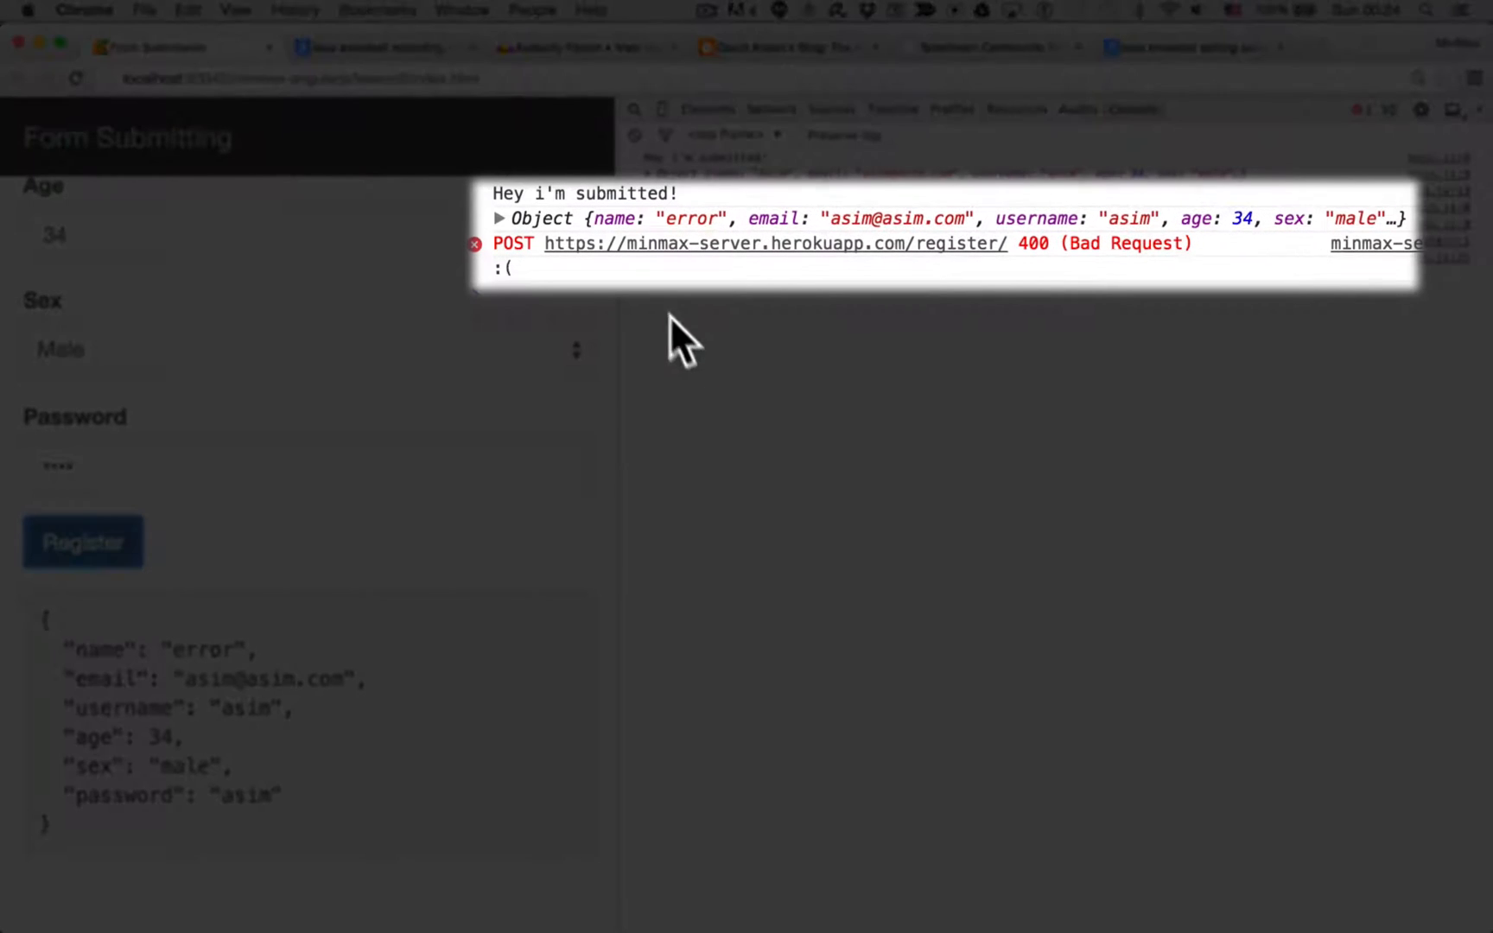
{"action": "mouse_move", "coordinate": [518, 295]}
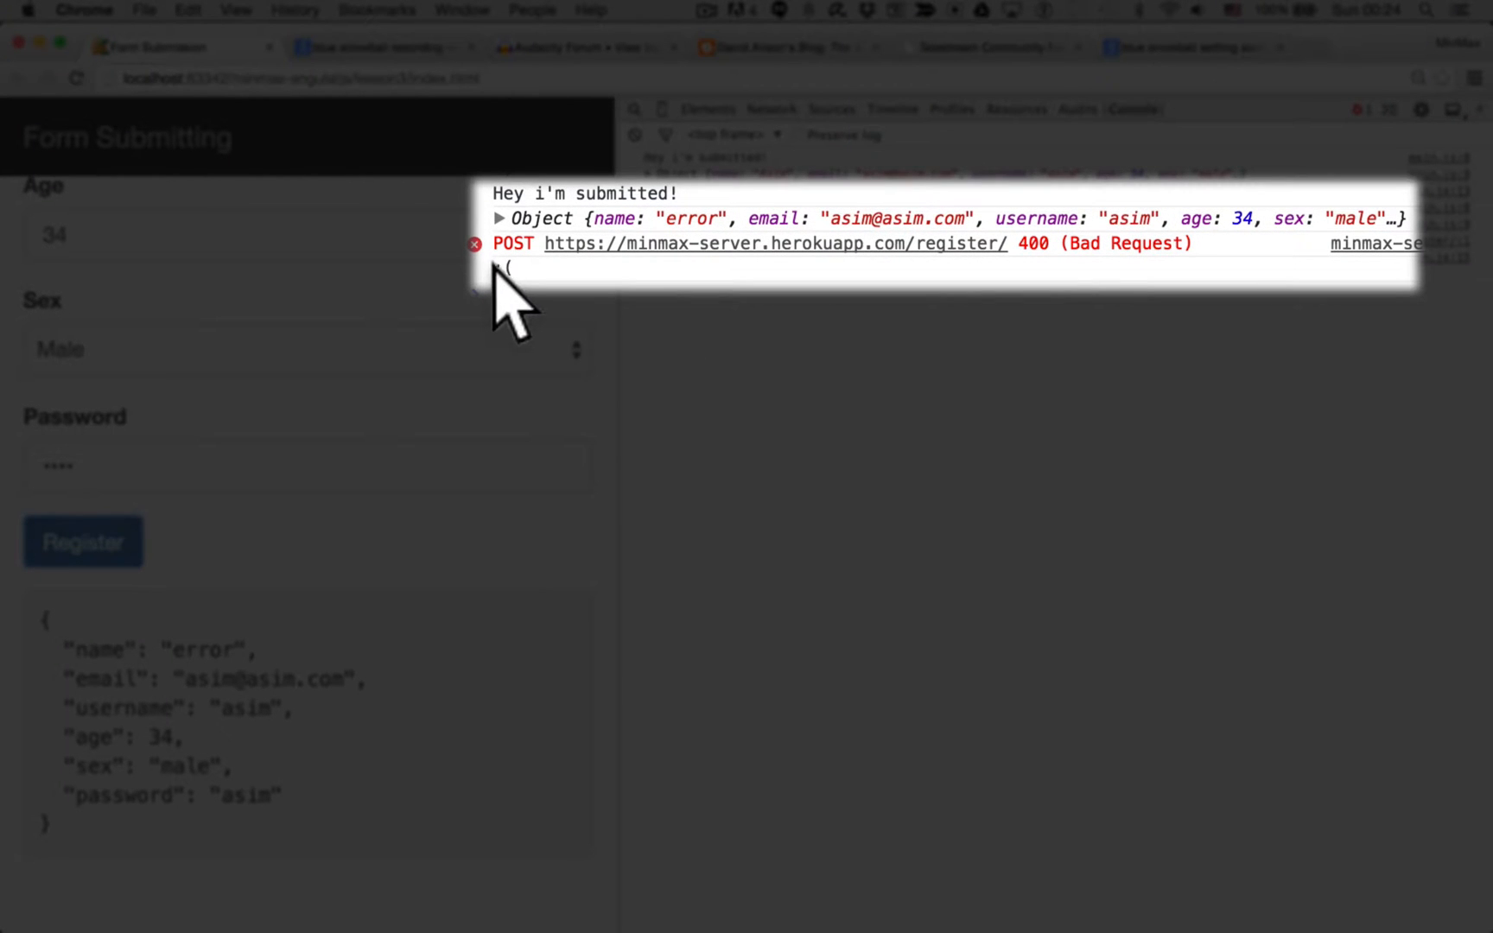
{"action": "mouse_move", "coordinate": [724, 342]}
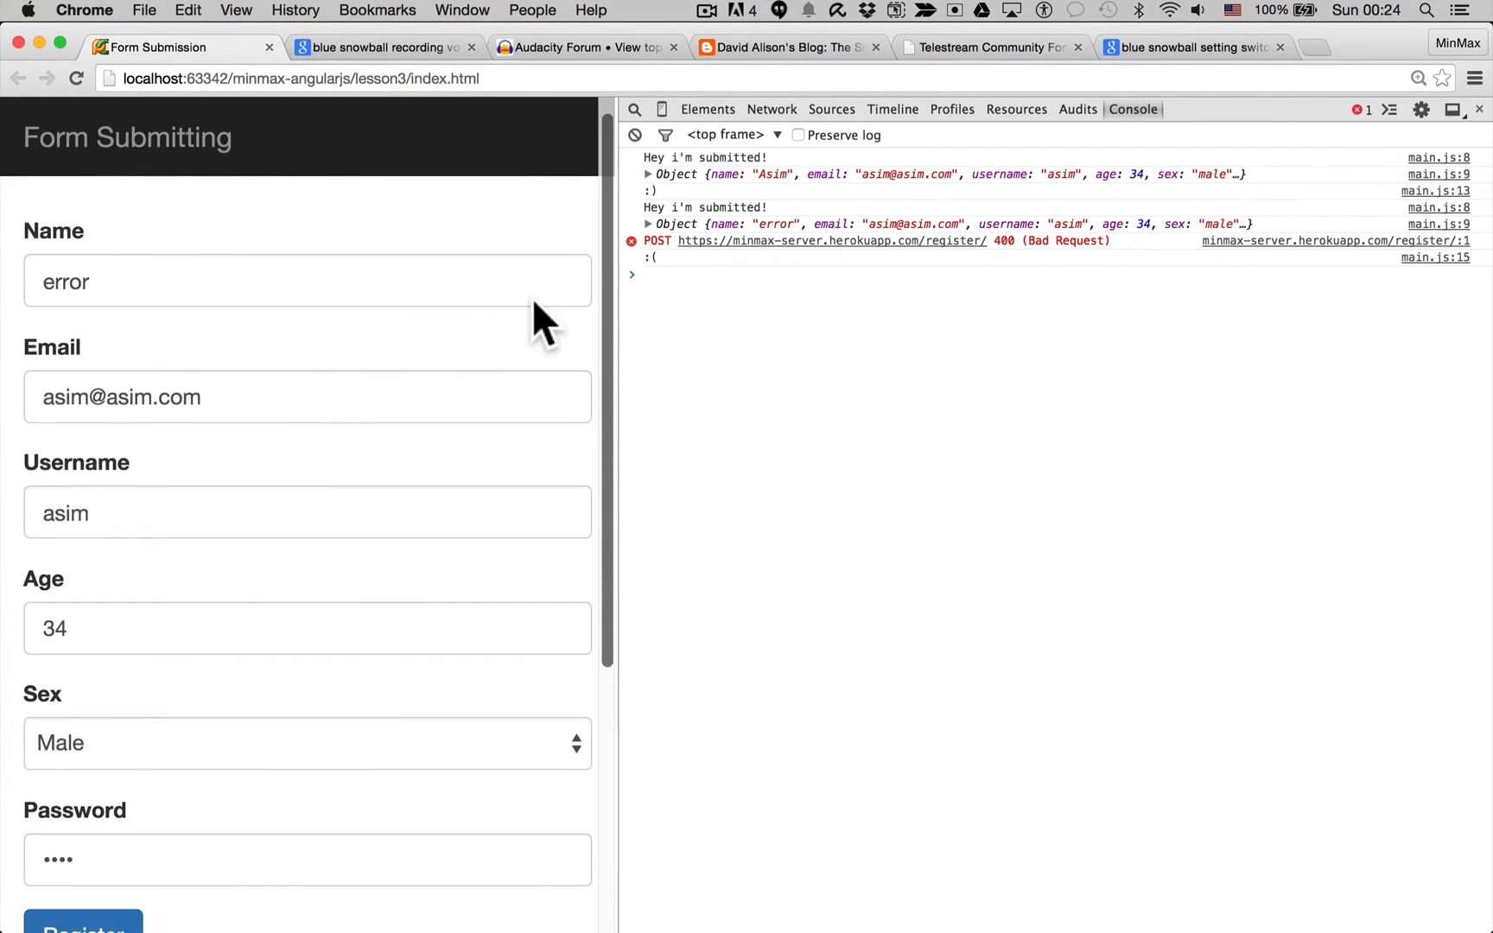
{"action": "scroll", "scroll_direction": "down", "scroll_amount": 3}
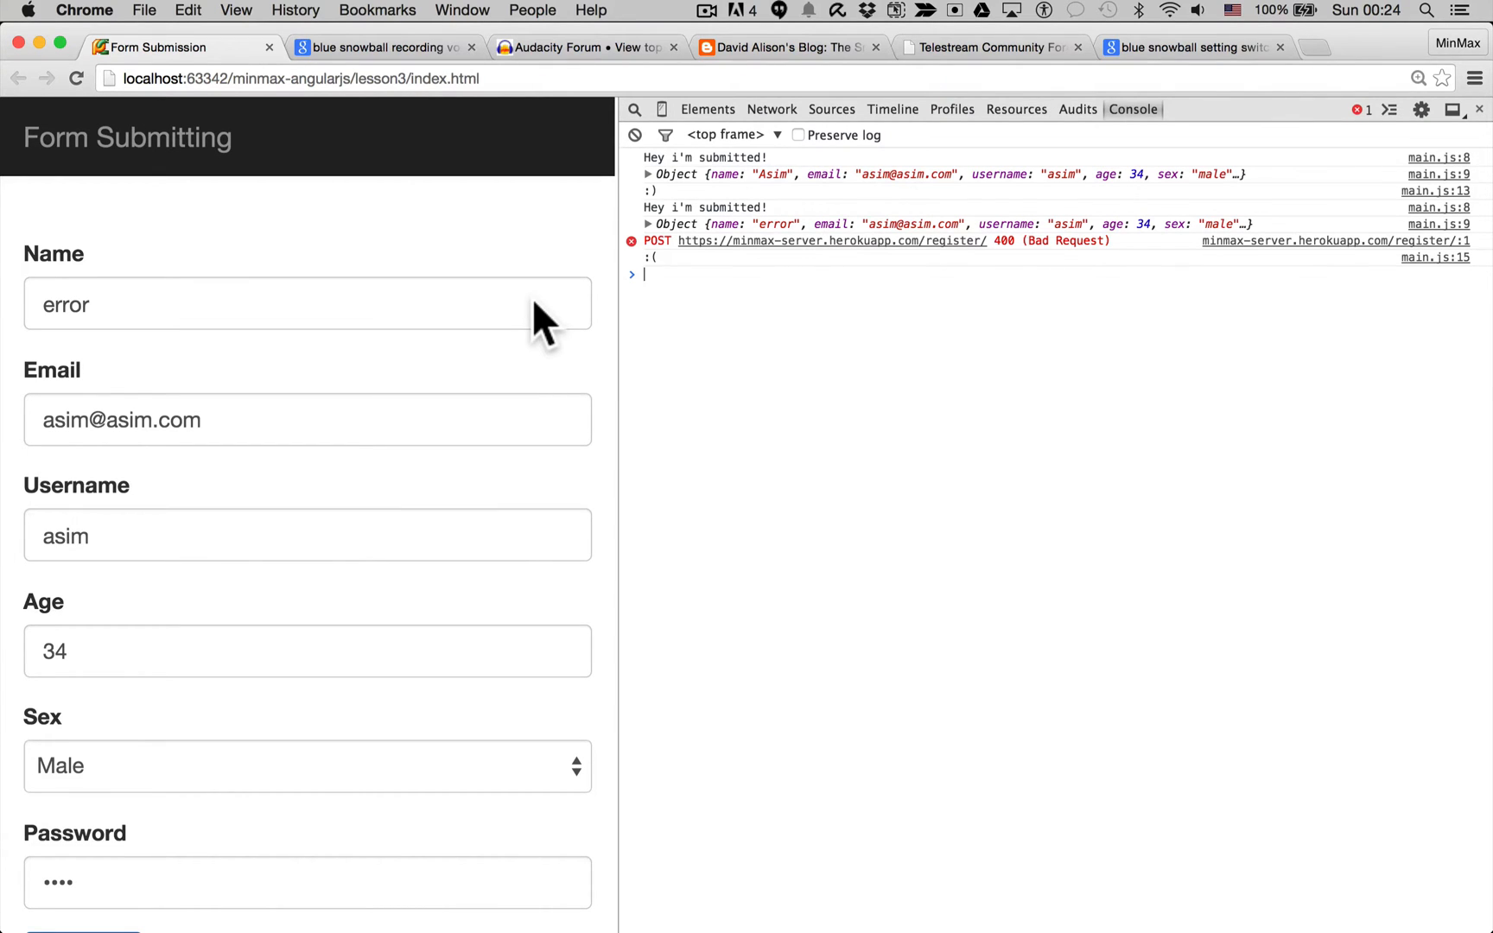
Clear the fields, reset Sex to Please Choose, and submit the blank form
{"action": "left_click", "coordinate": [306, 304]}
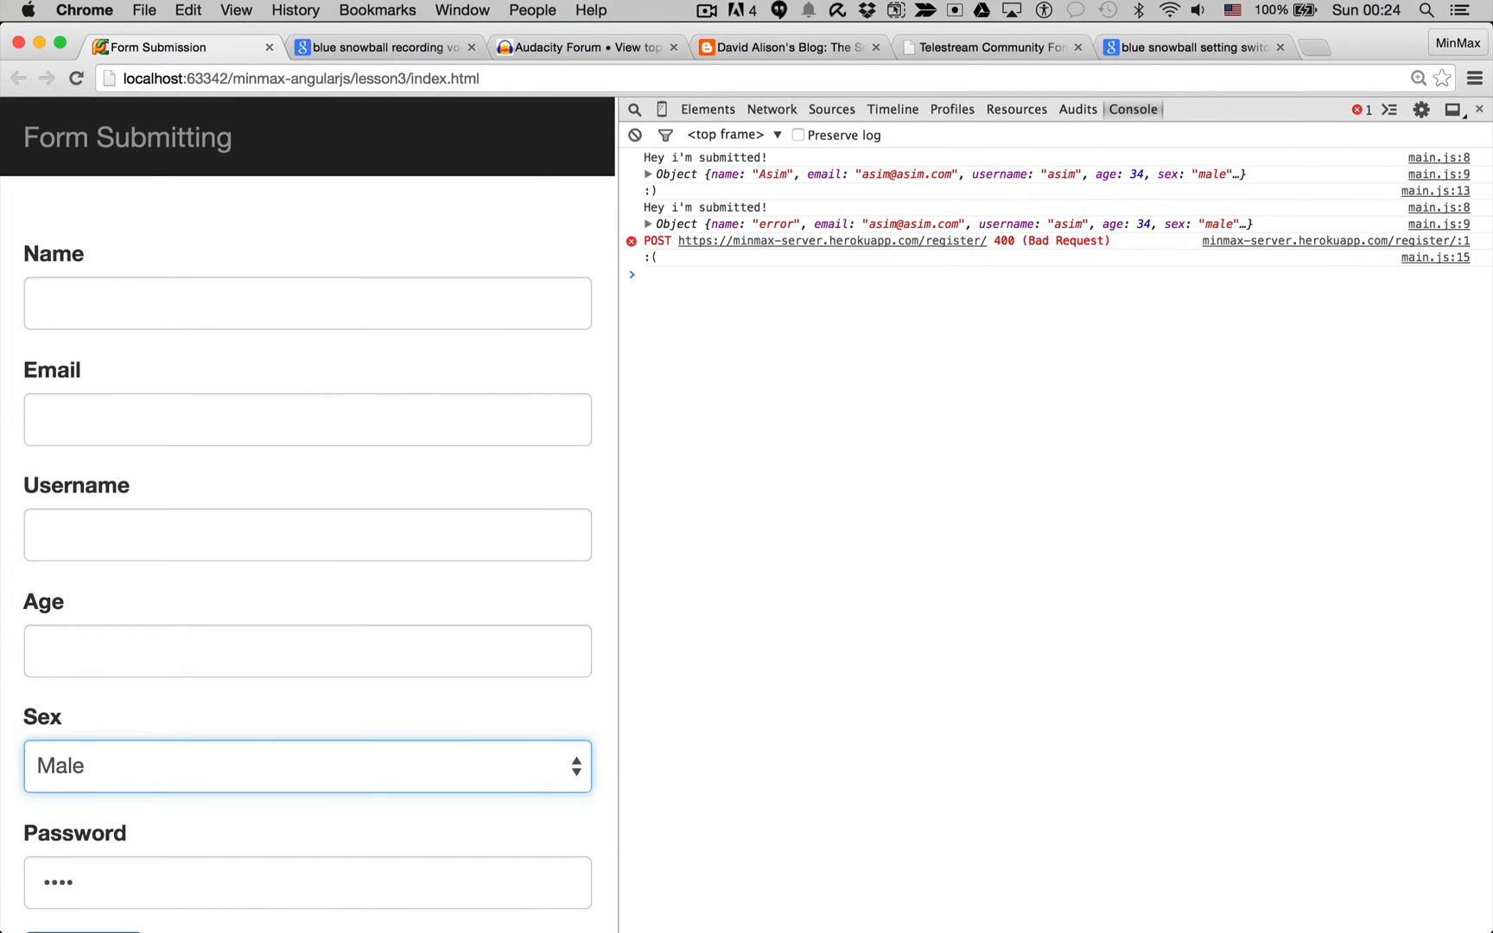
{"action": "left_click", "coordinate": [306, 766]}
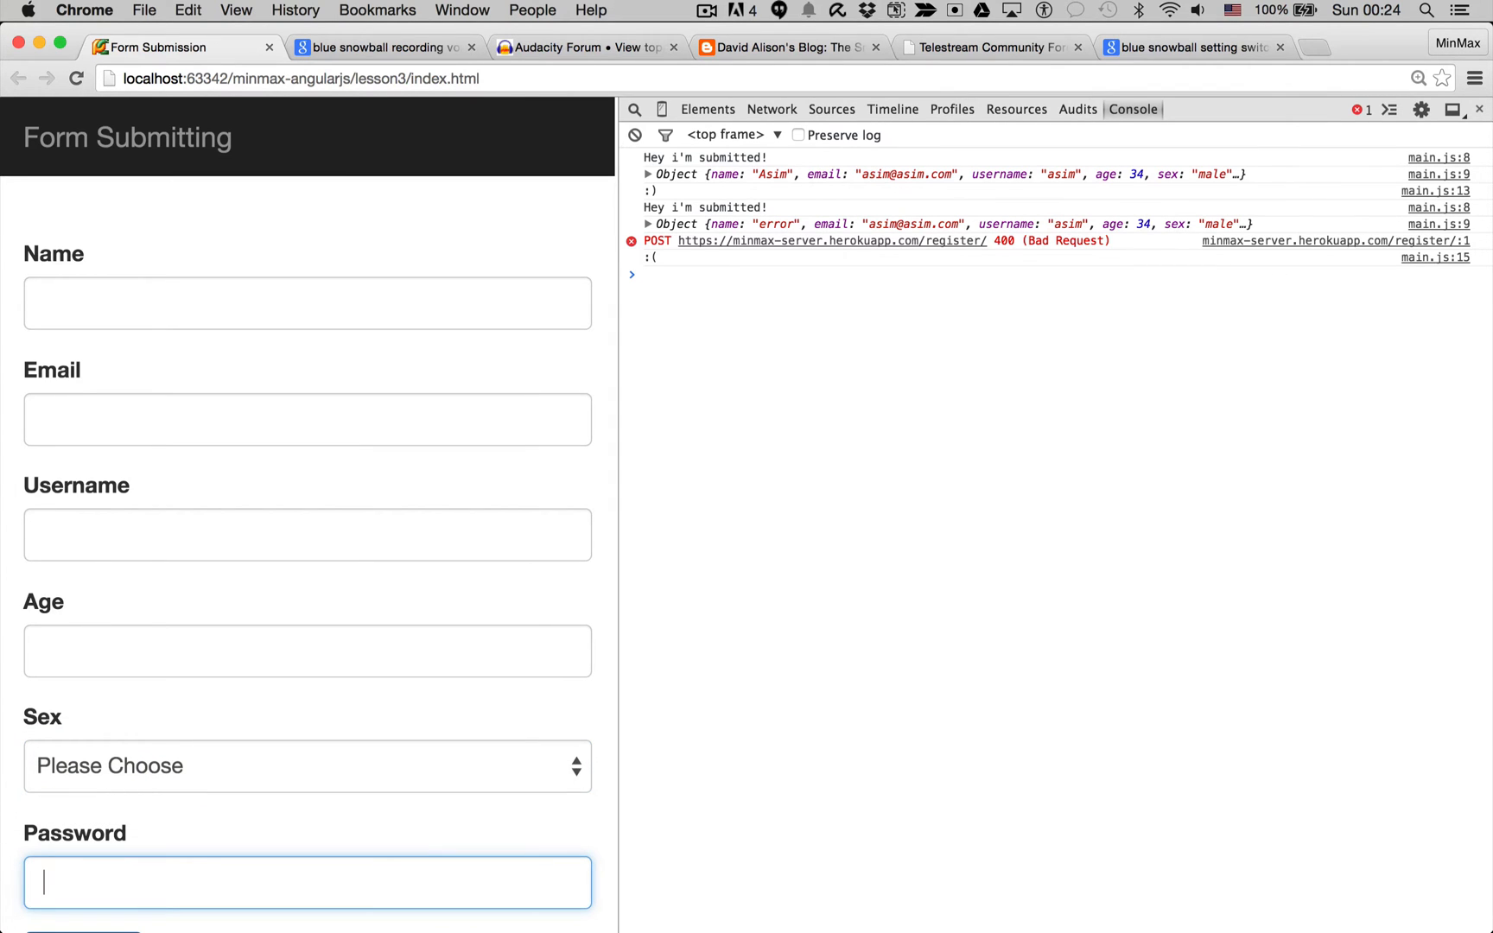
{"action": "left_click", "coordinate": [83, 650]}
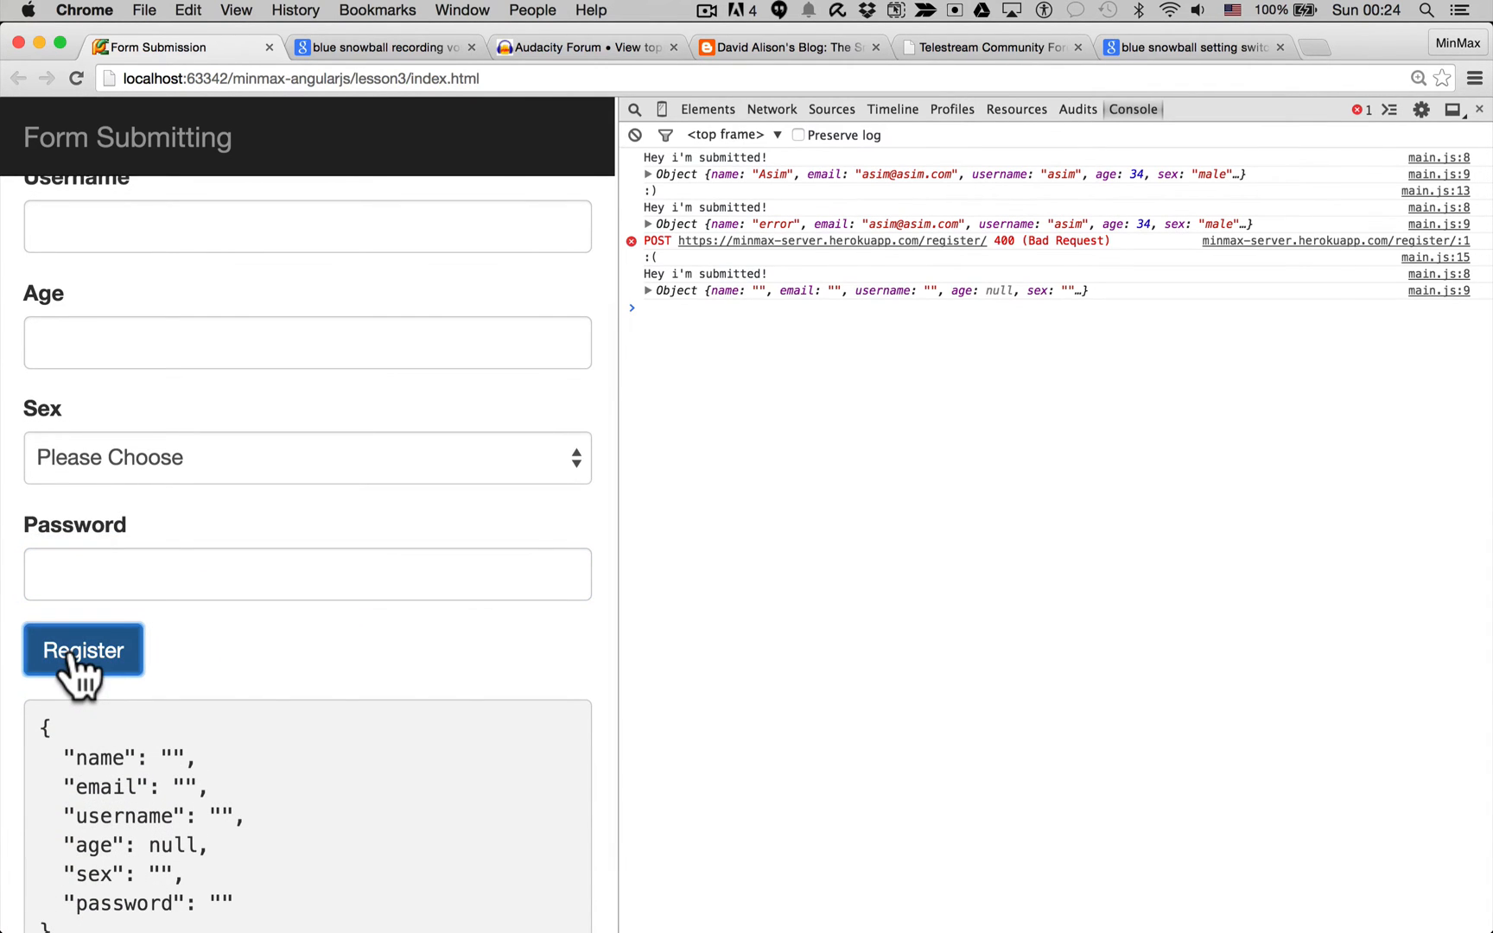